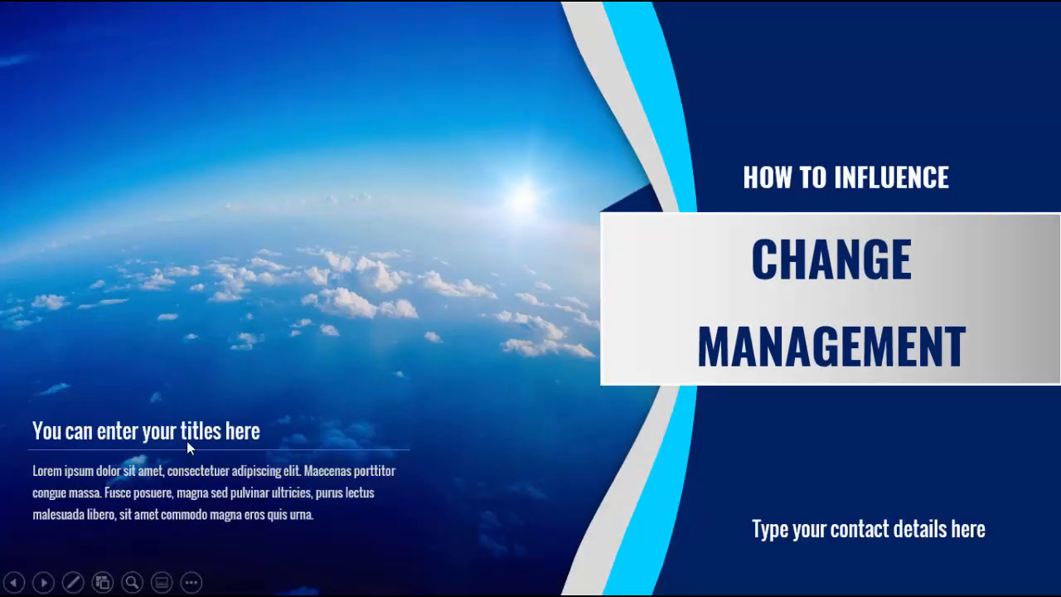
mouse_move(534, 369)
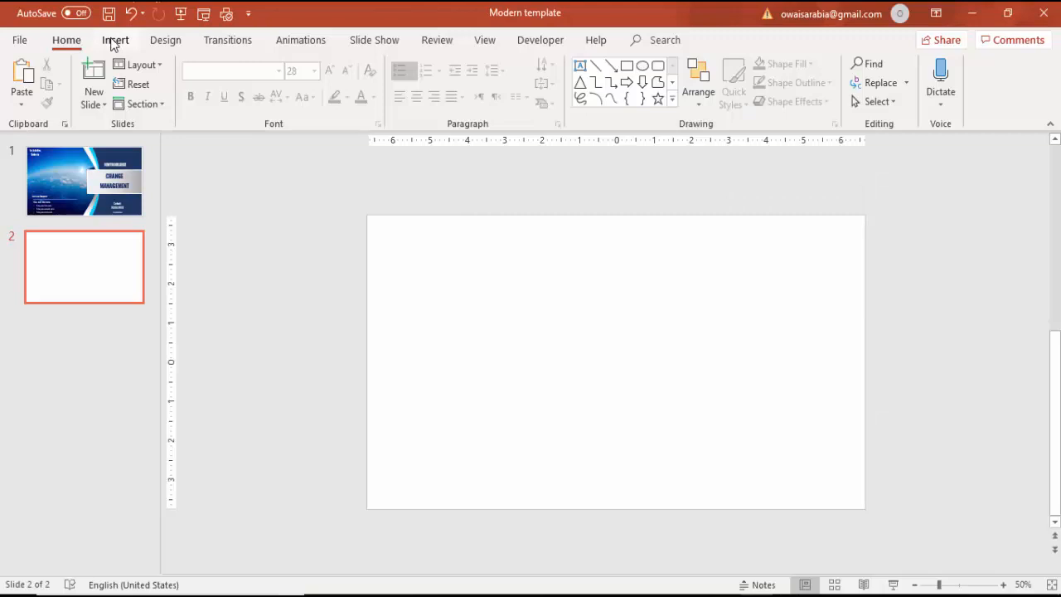
- Draw a tall rectangle covering the right third of slide 2
click(249, 80)
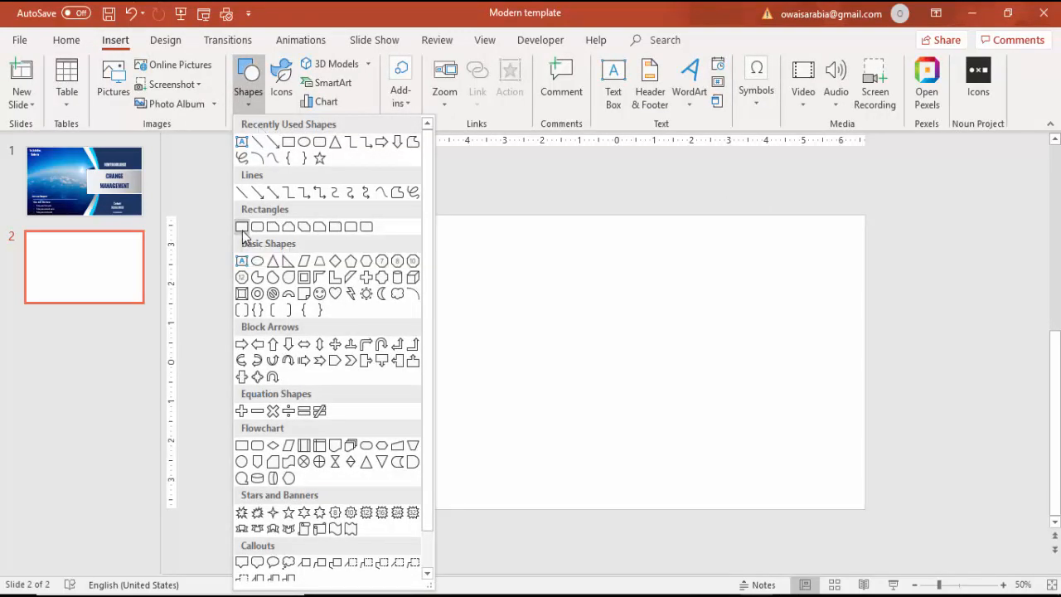
drag(676, 215, 859, 500)
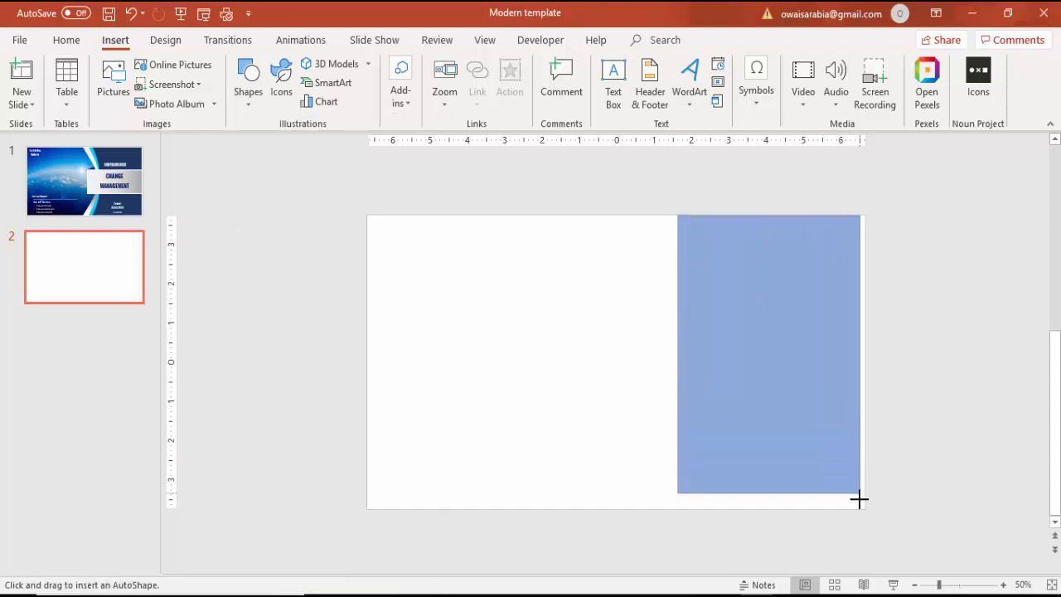
drag(677, 215, 865, 507)
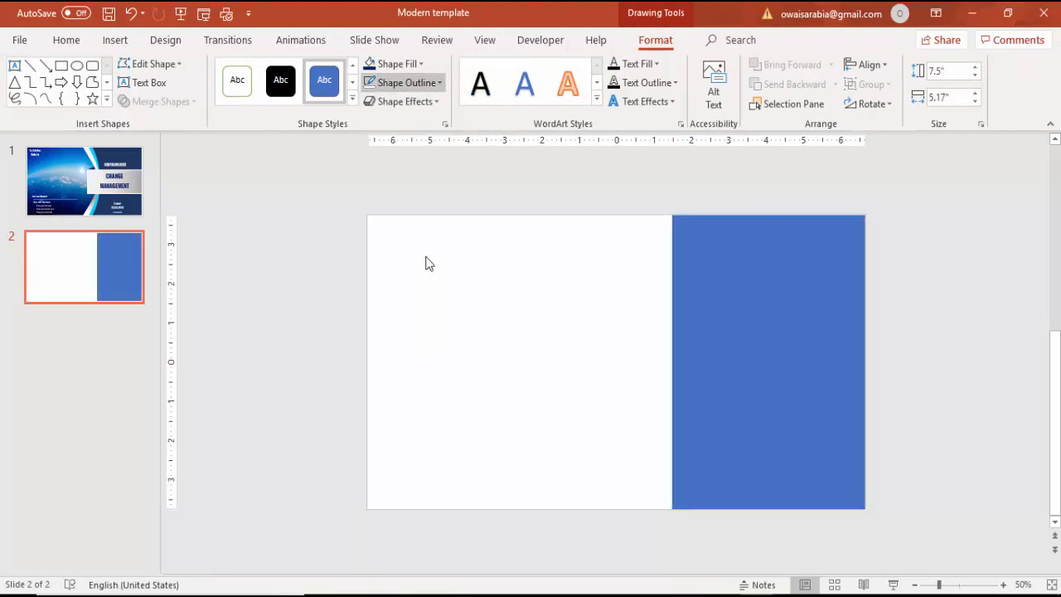
- Format the rectangle with no outline and a slight fill transparency
right_click(768, 361)
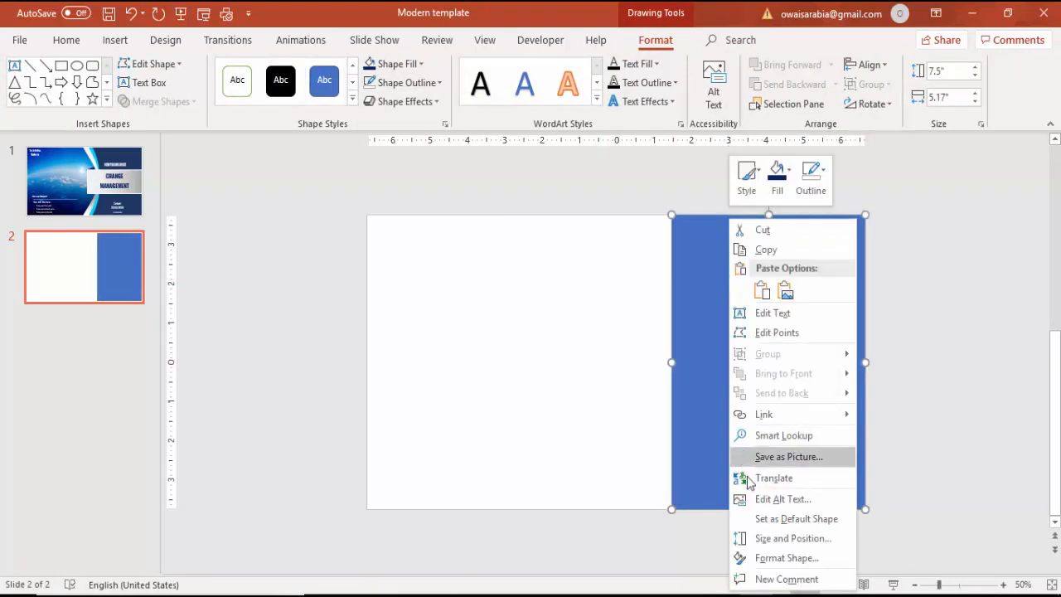
click(786, 557)
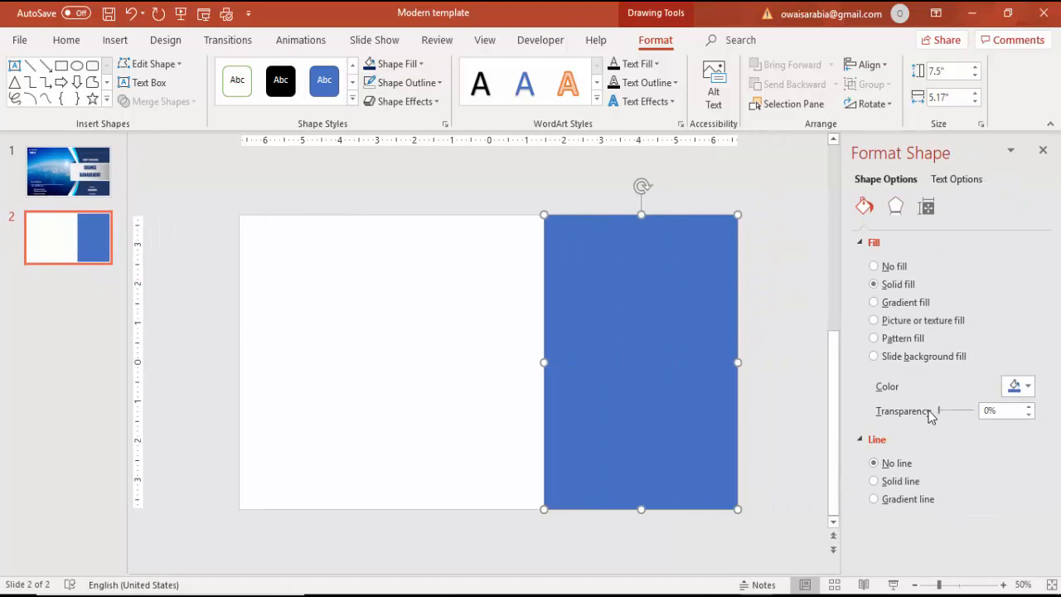
drag(935, 411, 943, 411)
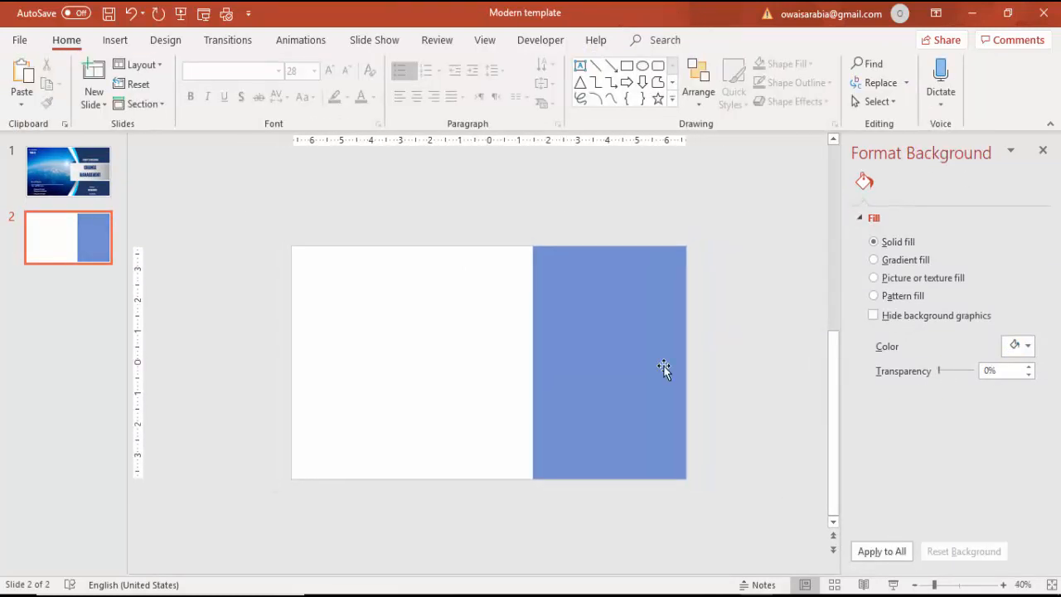
click(116, 40)
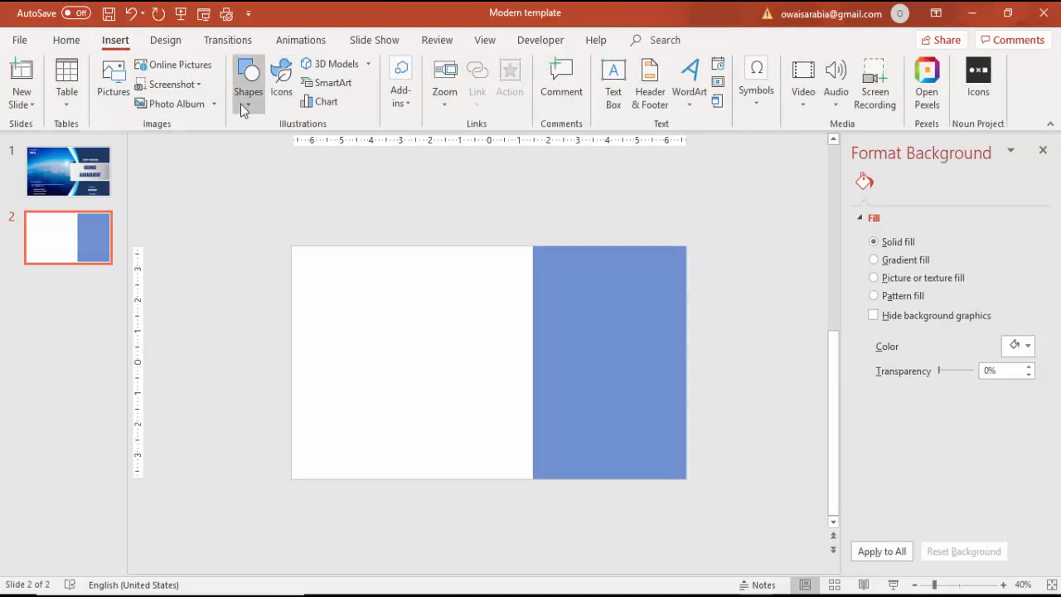
- Draw a tall, ~24% transparent blue oval overlapping the rectangle's left edge, then select the rectangle
click(248, 79)
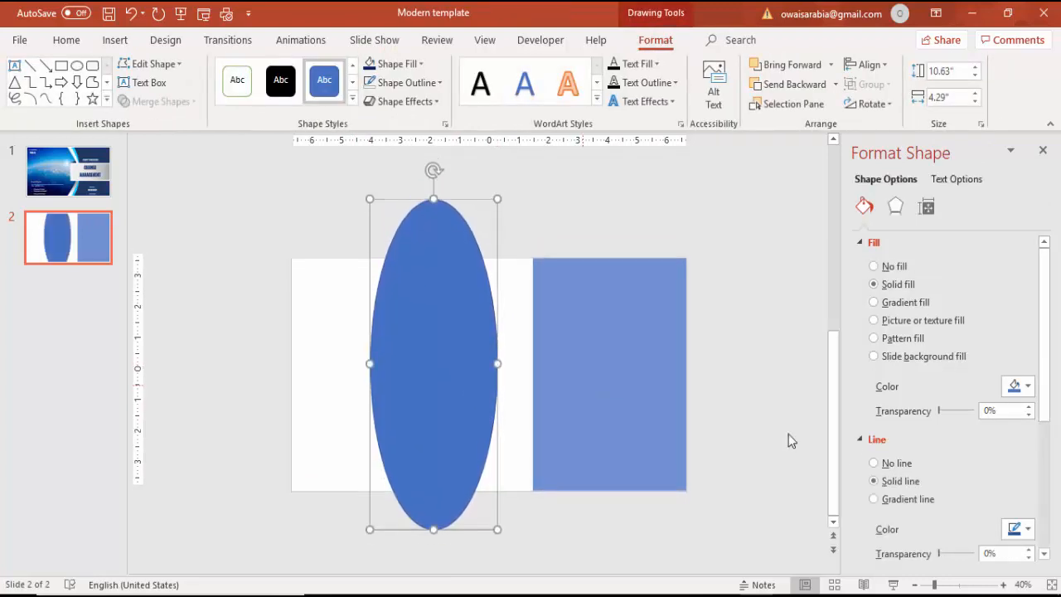
drag(954, 411, 943, 411)
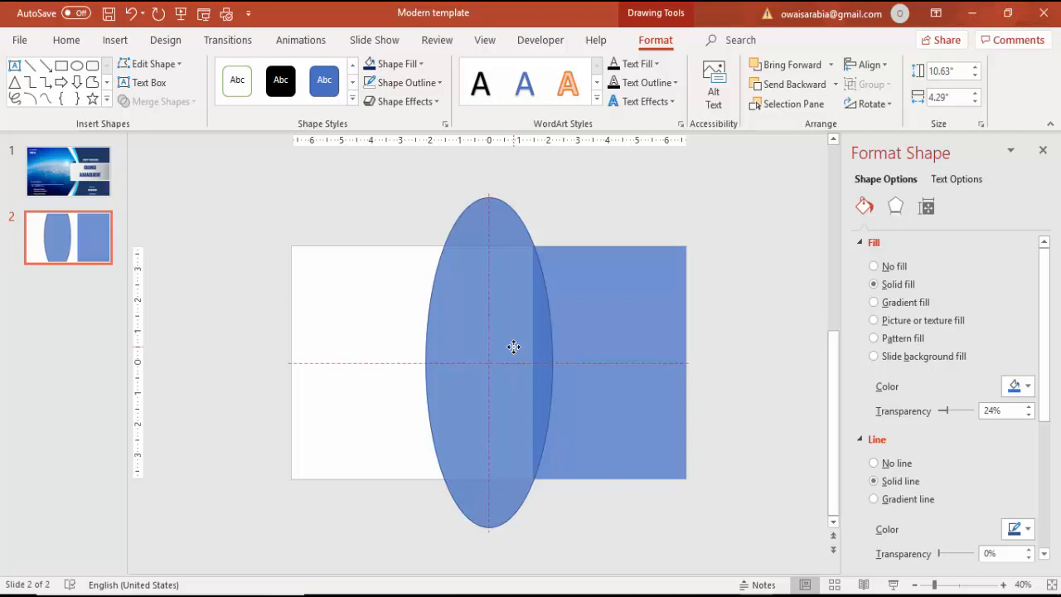
click(513, 347)
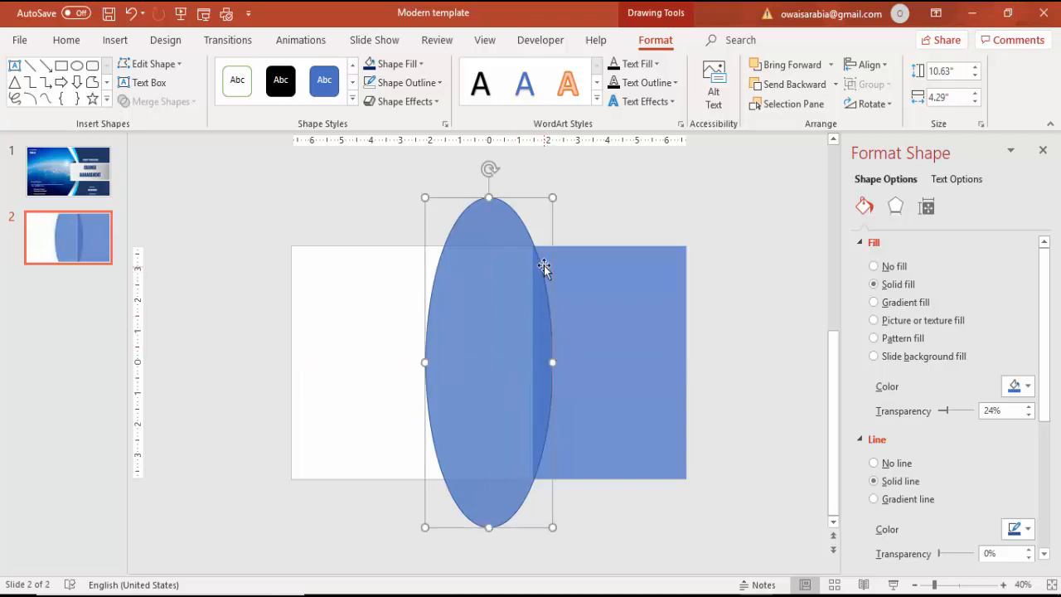
mouse_move(474, 147)
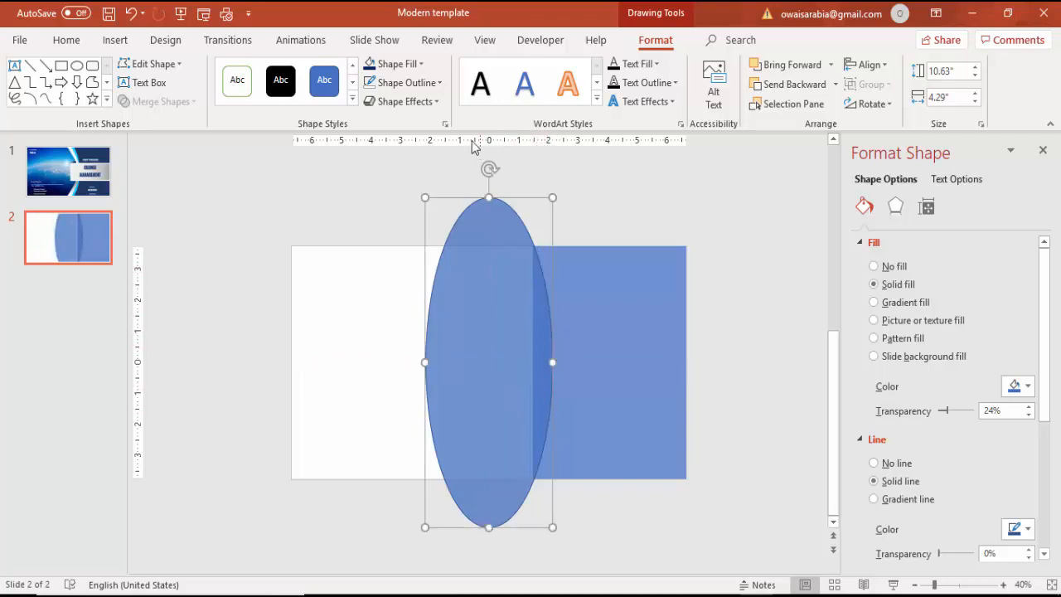
click(417, 262)
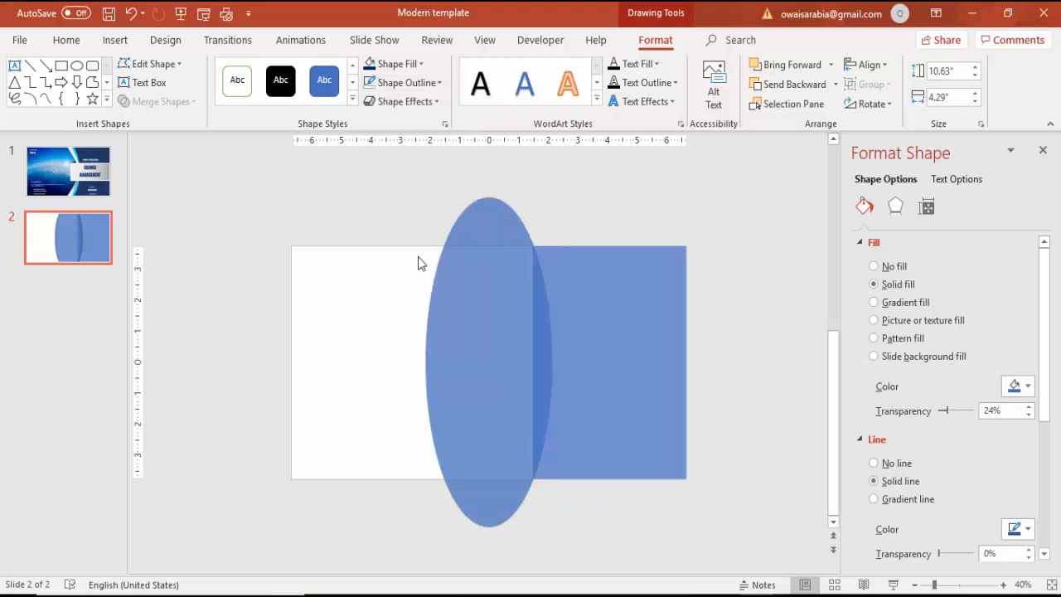
click(646, 300)
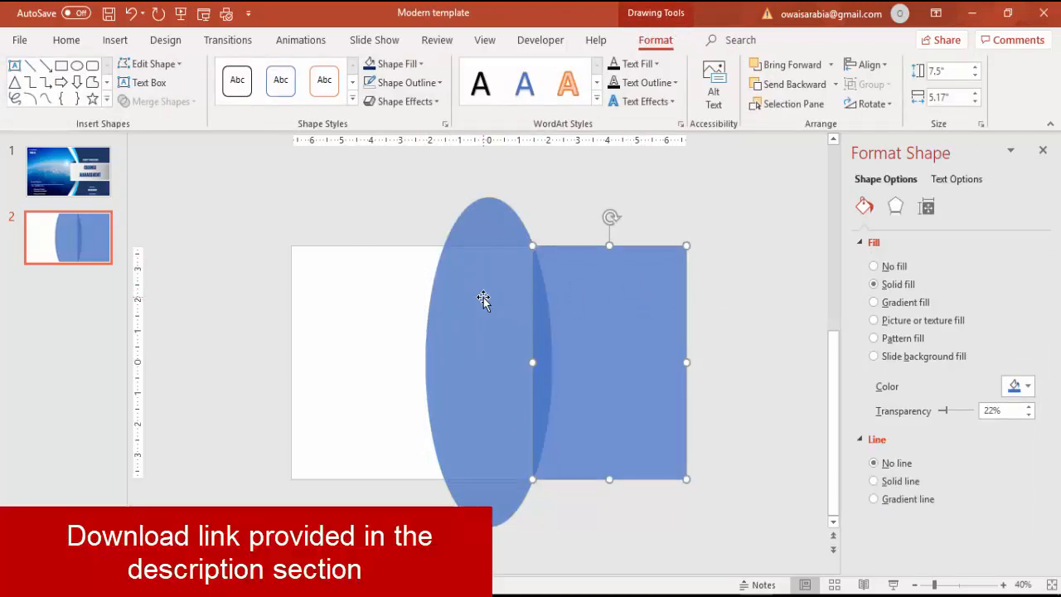
- Subtract the oval from the rectangle, leaving a concave curved left edge
click(157, 101)
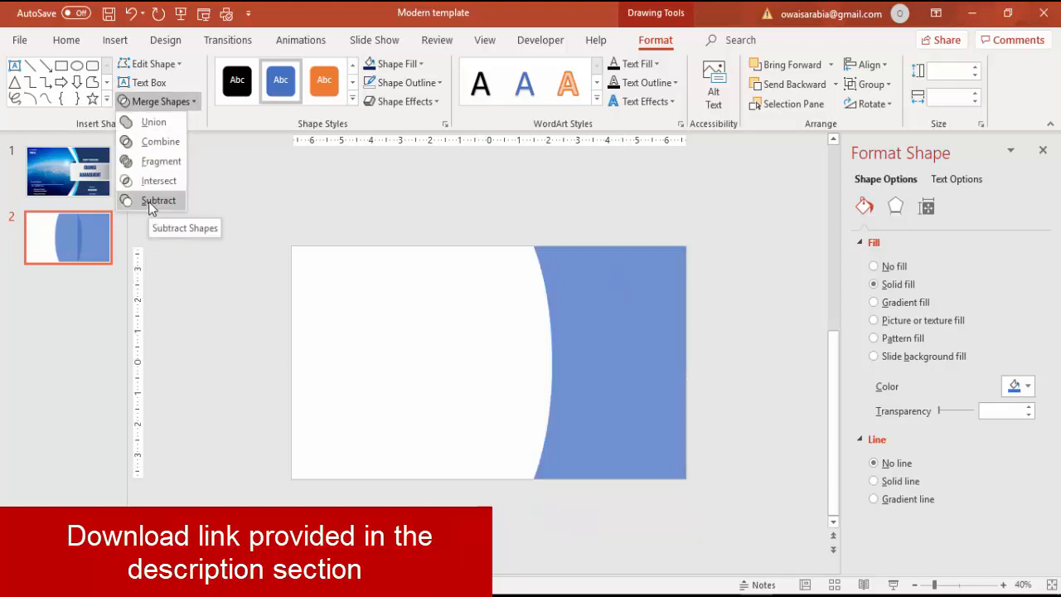
click(159, 199)
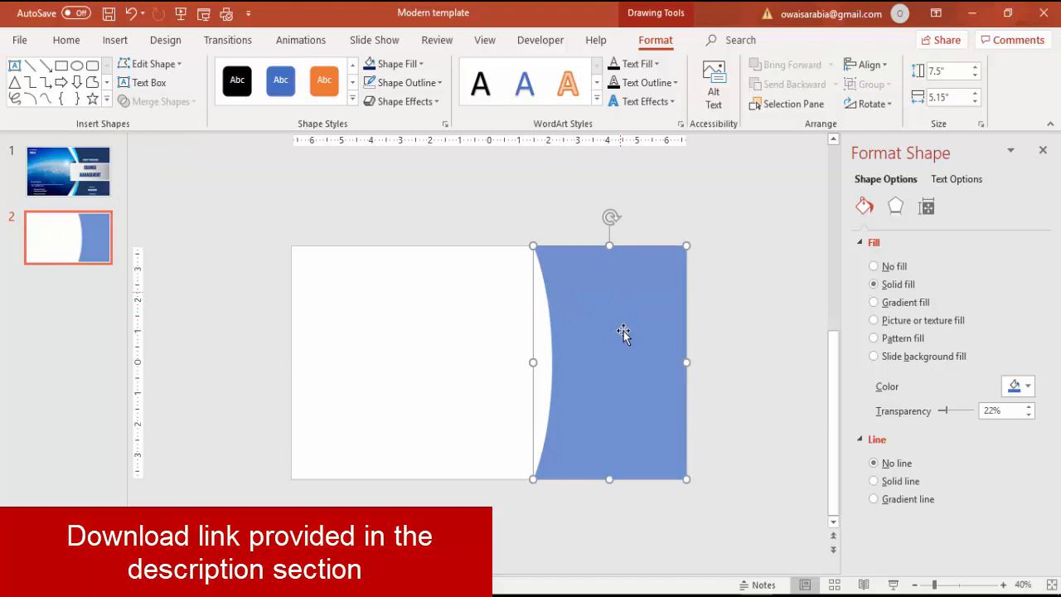
click(406, 83)
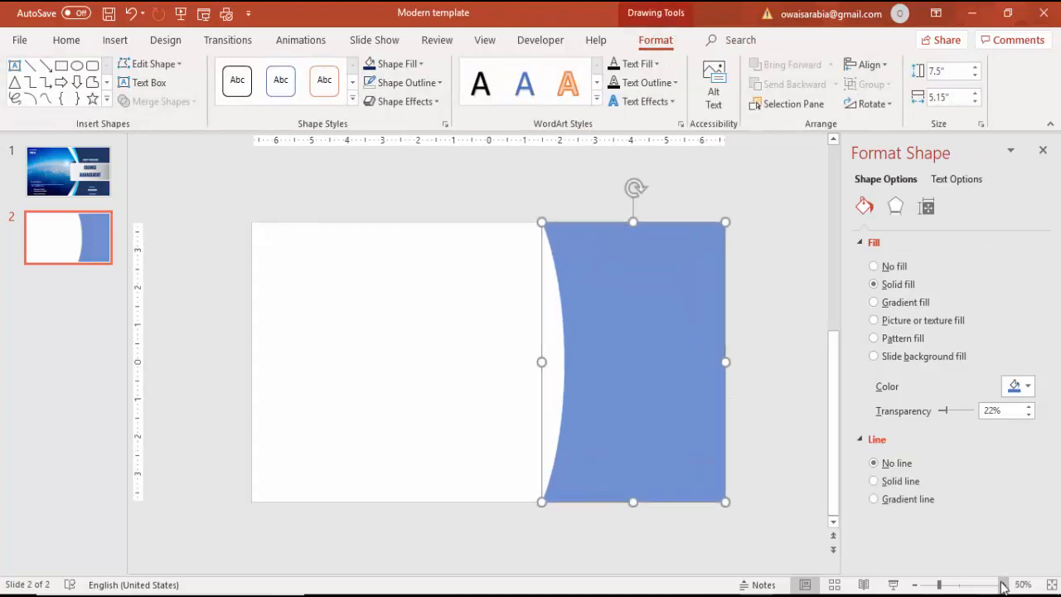
- Duplicate the curved shape slightly left and recolour both in brighter blues
click(1003, 583)
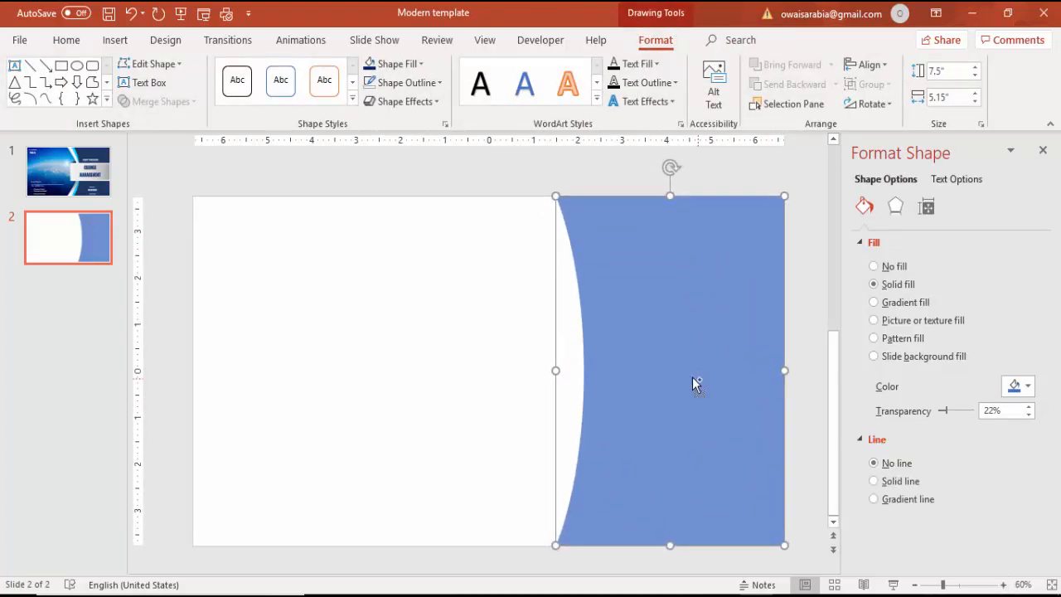
drag(696, 385, 610, 323)
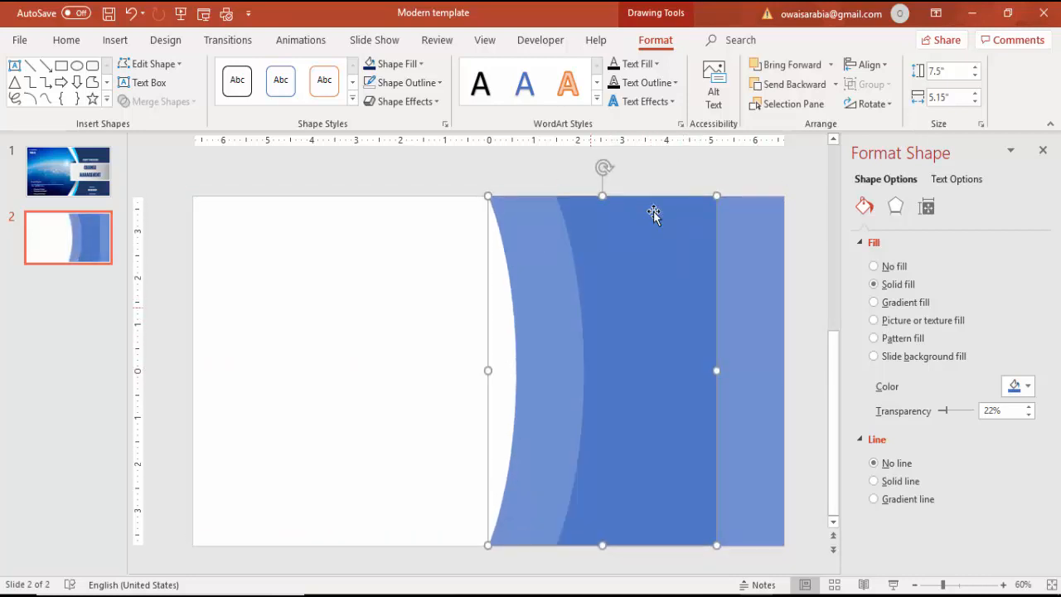
click(1027, 386)
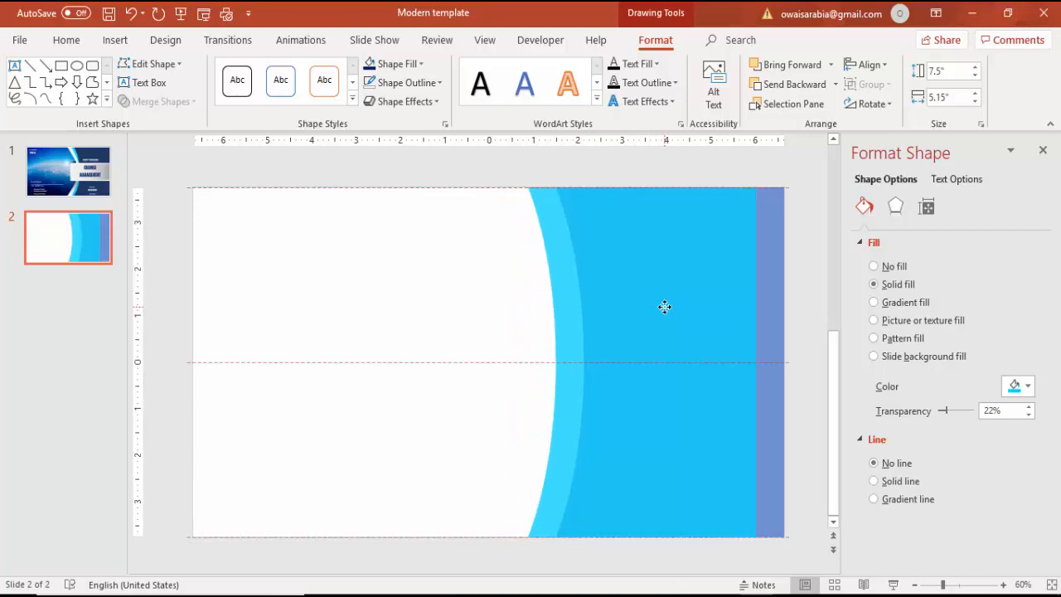
- Send the front curved shape behind the other one
click(665, 307)
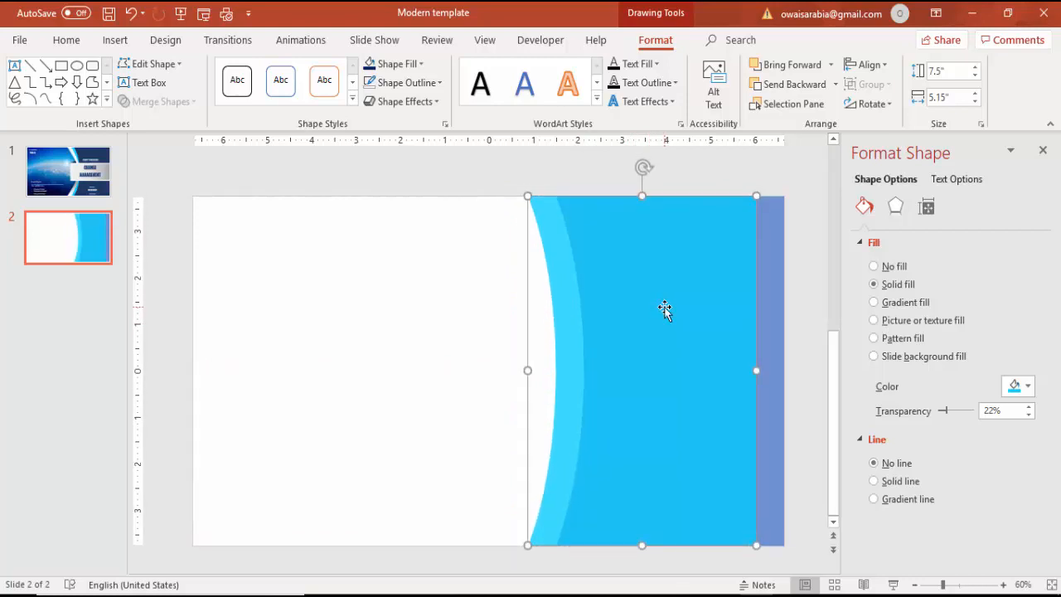
right_click(663, 311)
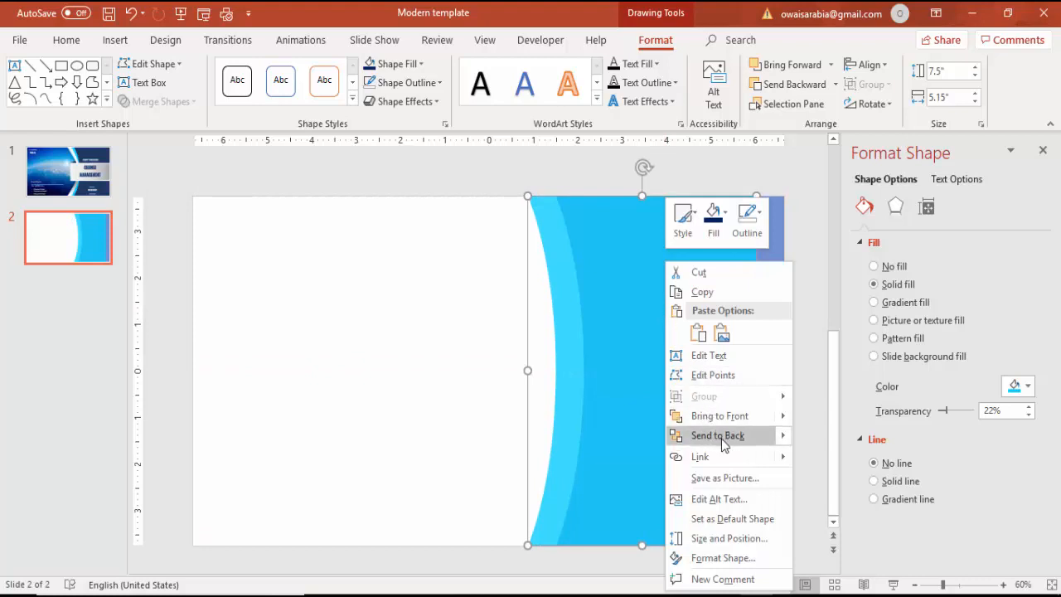
click(716, 434)
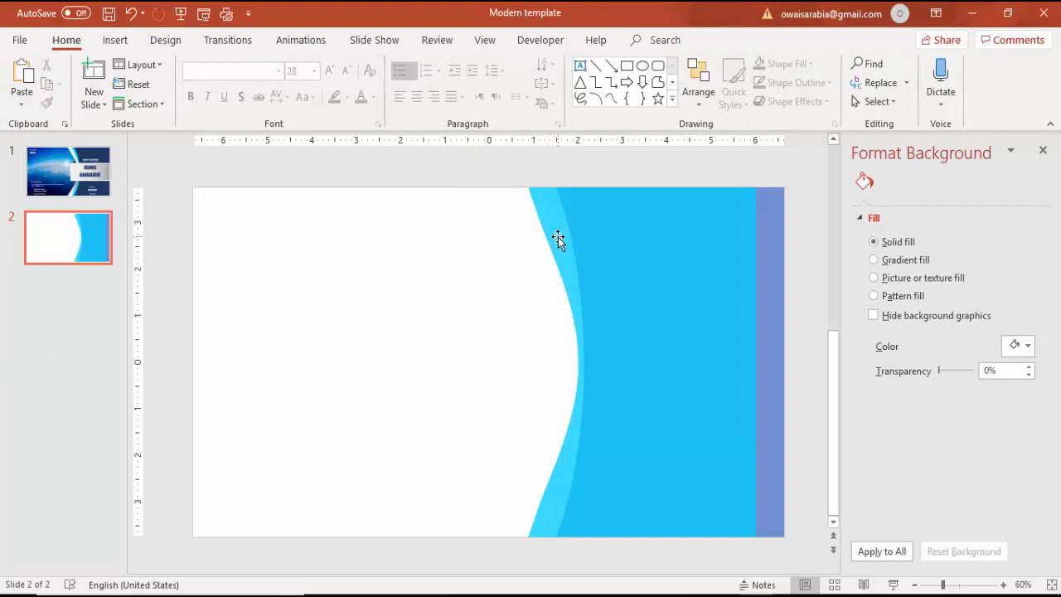
- Make a further curved copy shifted left, filled solid gray beside the blue strips
click(700, 256)
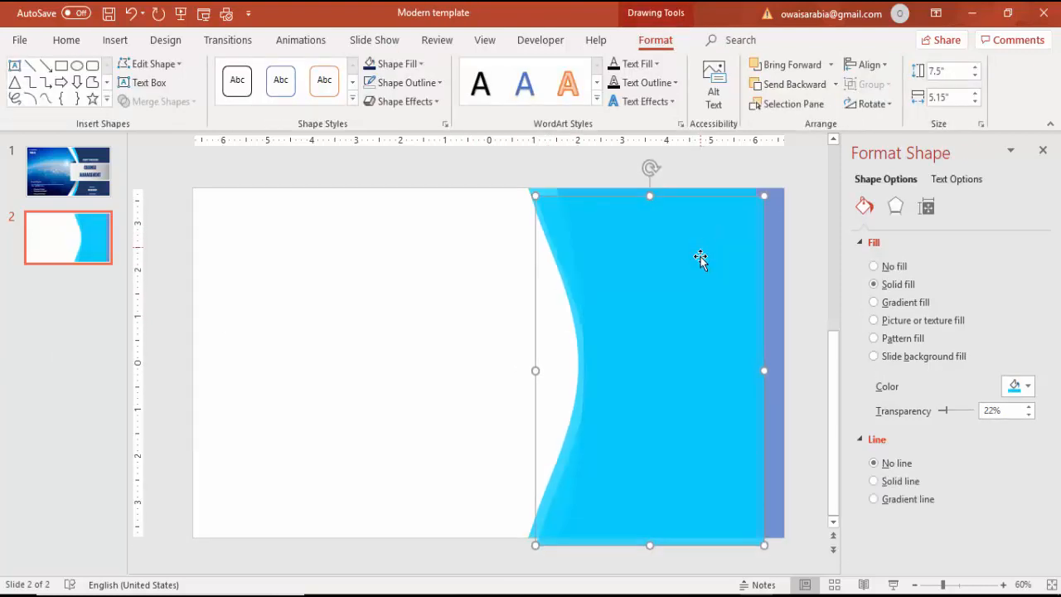
click(1028, 386)
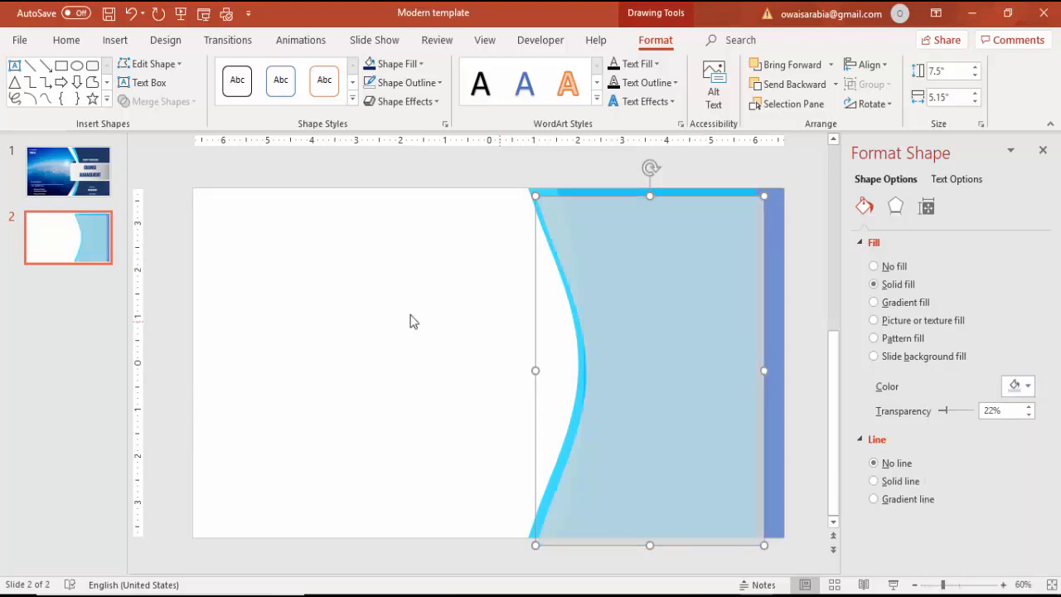
drag(650, 371, 627, 300)
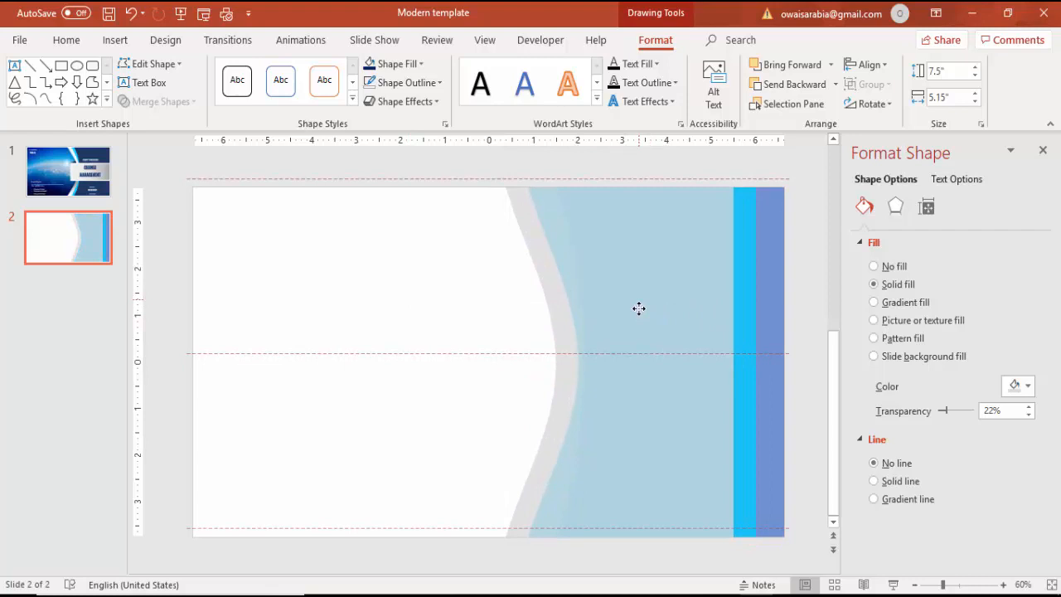
click(633, 309)
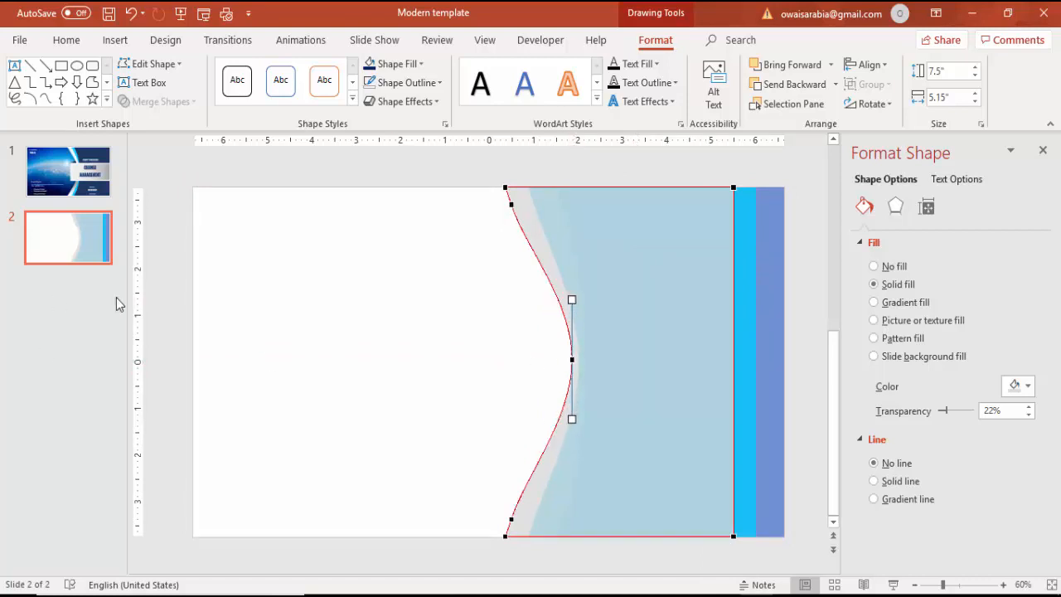
mouse_move(809, 124)
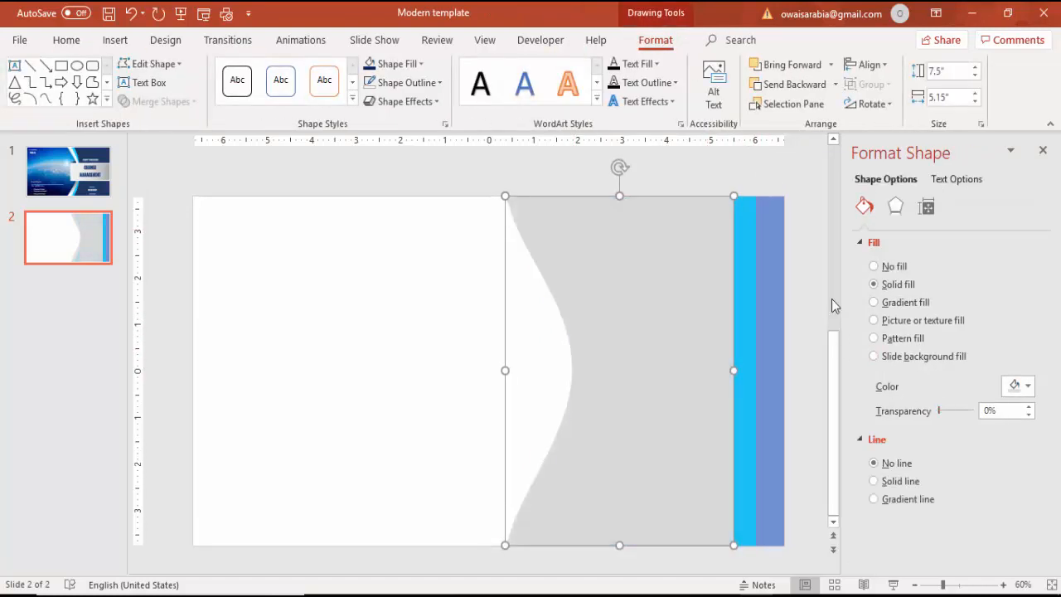
- Send the gray curve to the back and stretch the blue panel to the slide's right edge
click(824, 82)
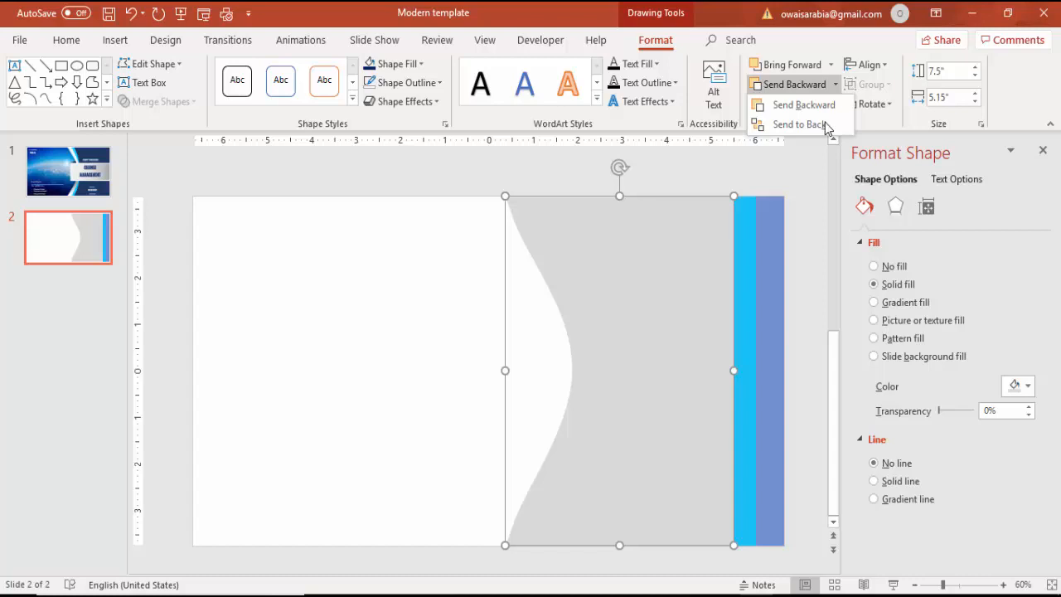
click(799, 125)
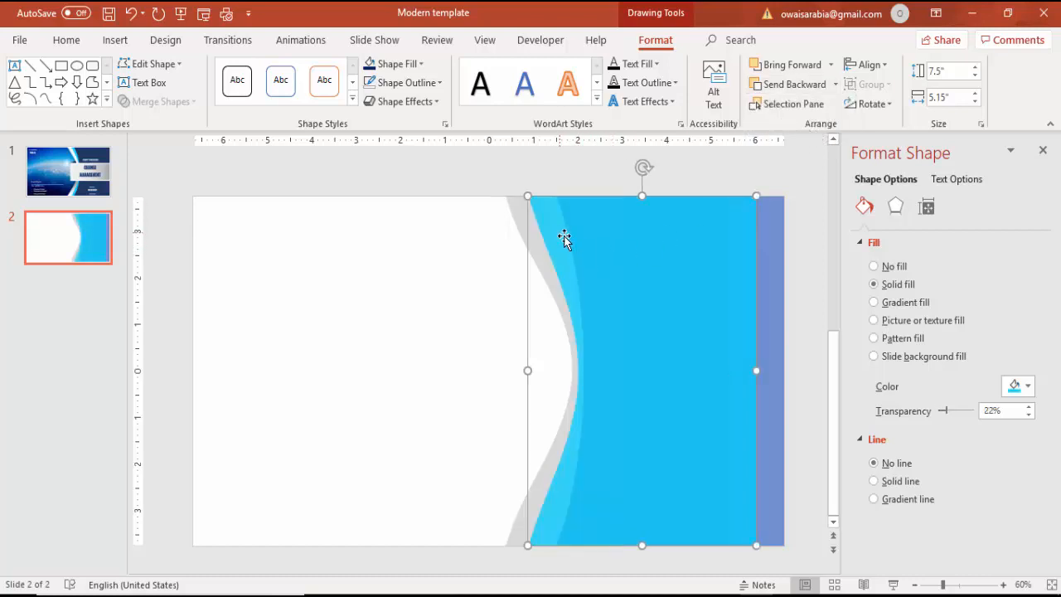
drag(942, 411, 938, 411)
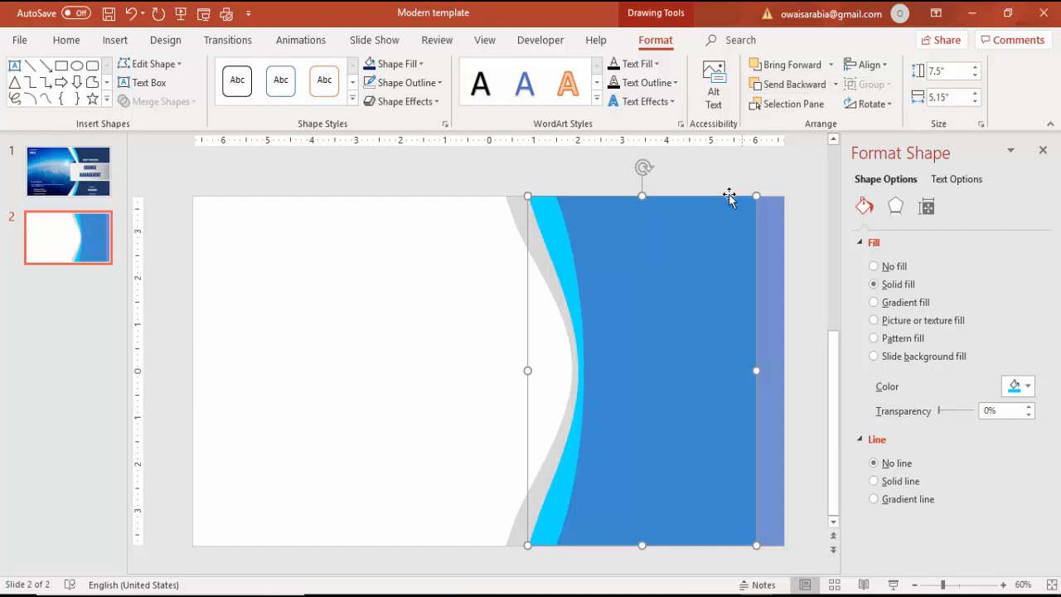
drag(958, 411, 943, 411)
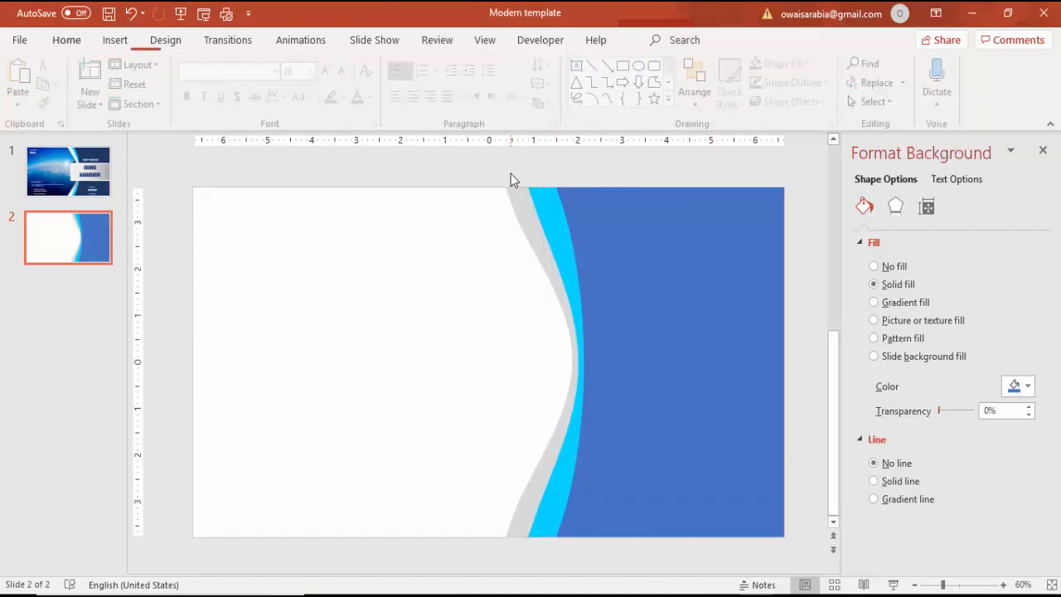
click(623, 300)
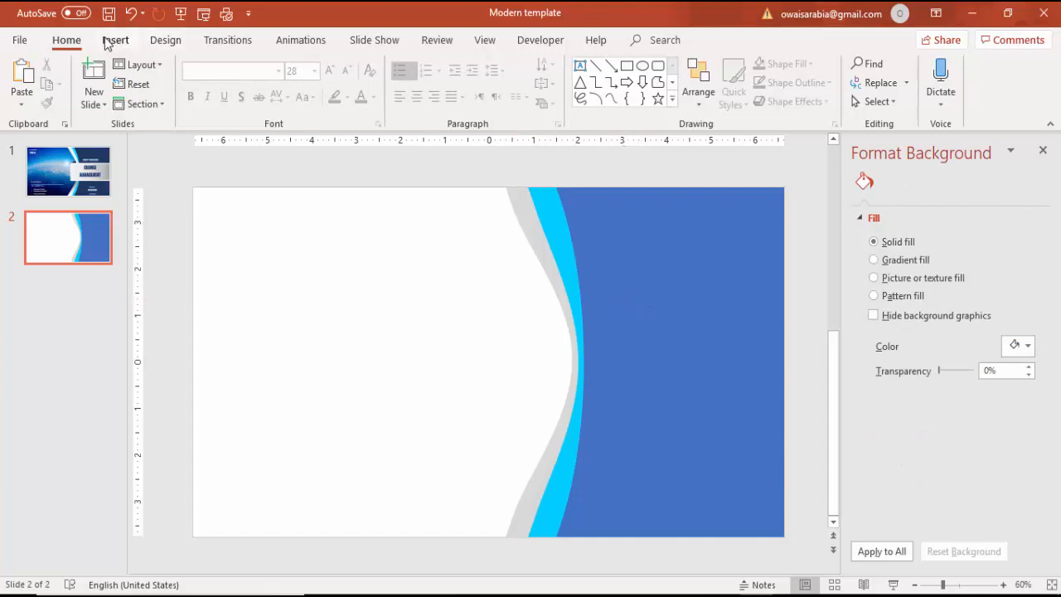
- Draw a wide rectangle across the slide's right side at mid height
click(116, 40)
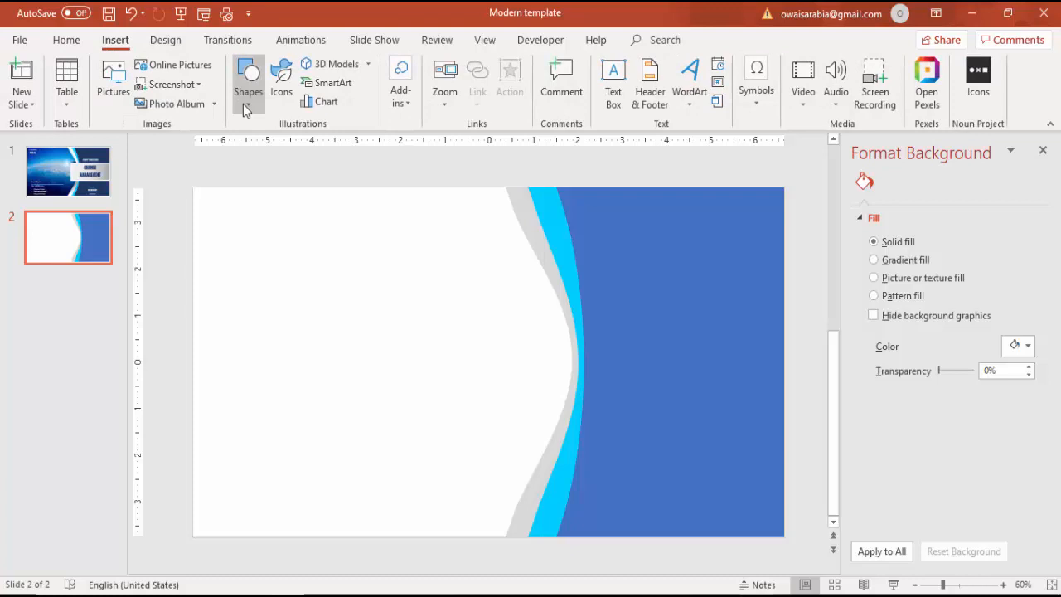
click(249, 79)
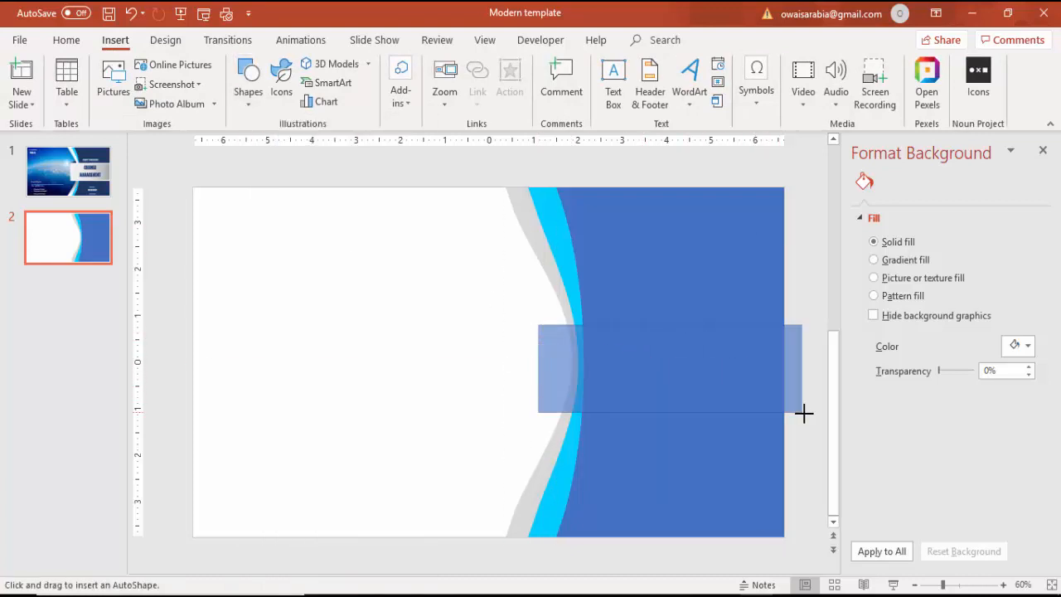
drag(538, 325, 782, 418)
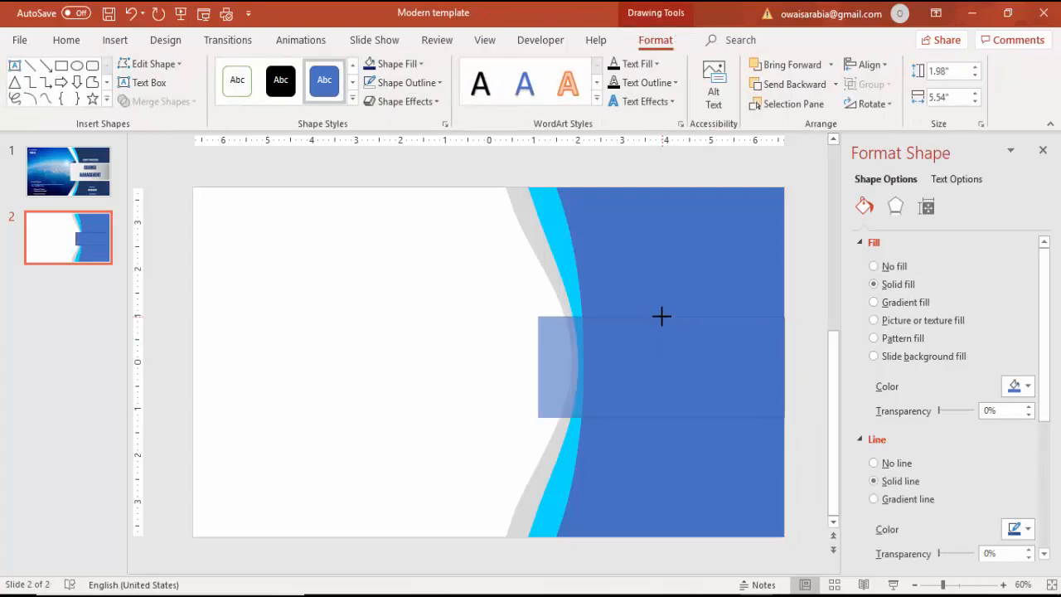
click(659, 362)
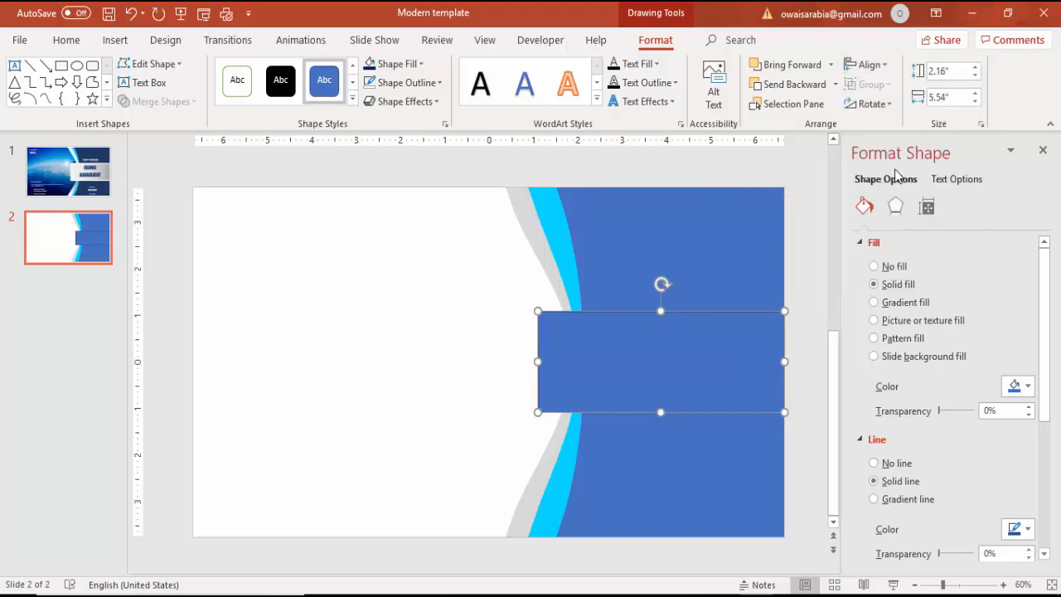
- Give the bar a white-to-gray gradient fill
click(406, 83)
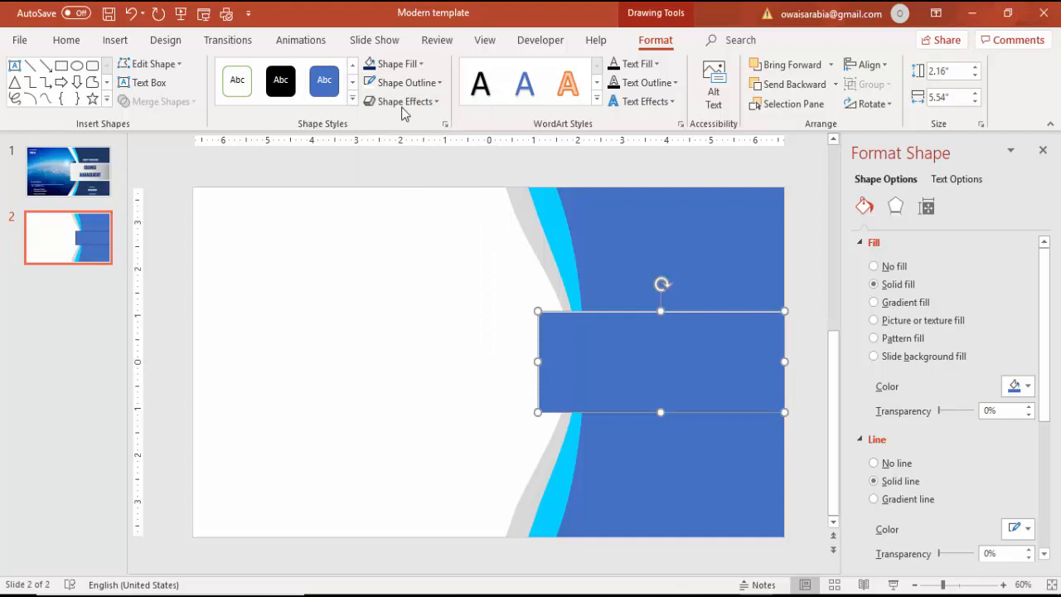
click(407, 83)
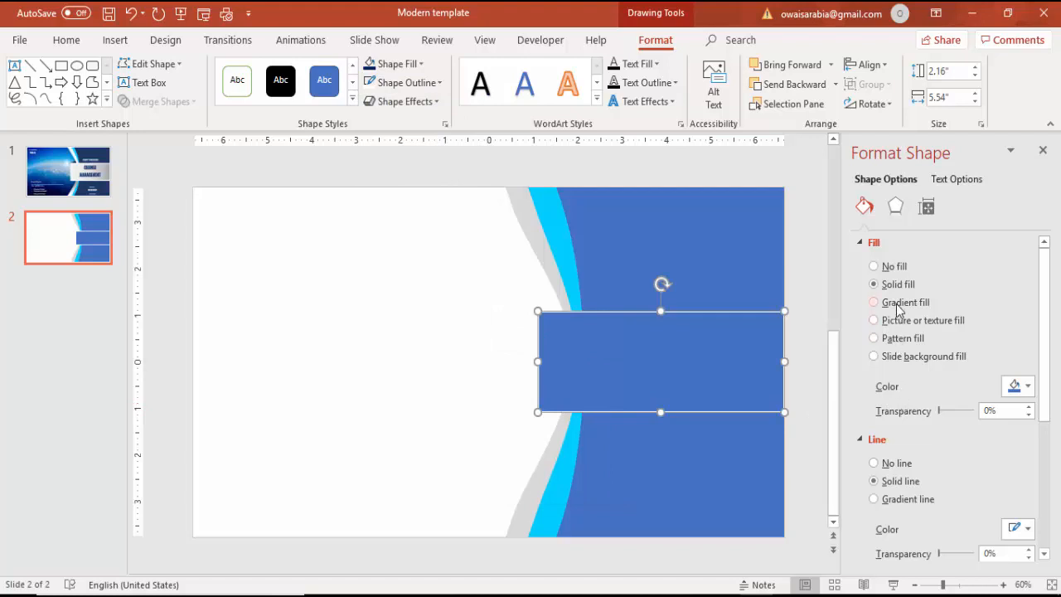
click(873, 302)
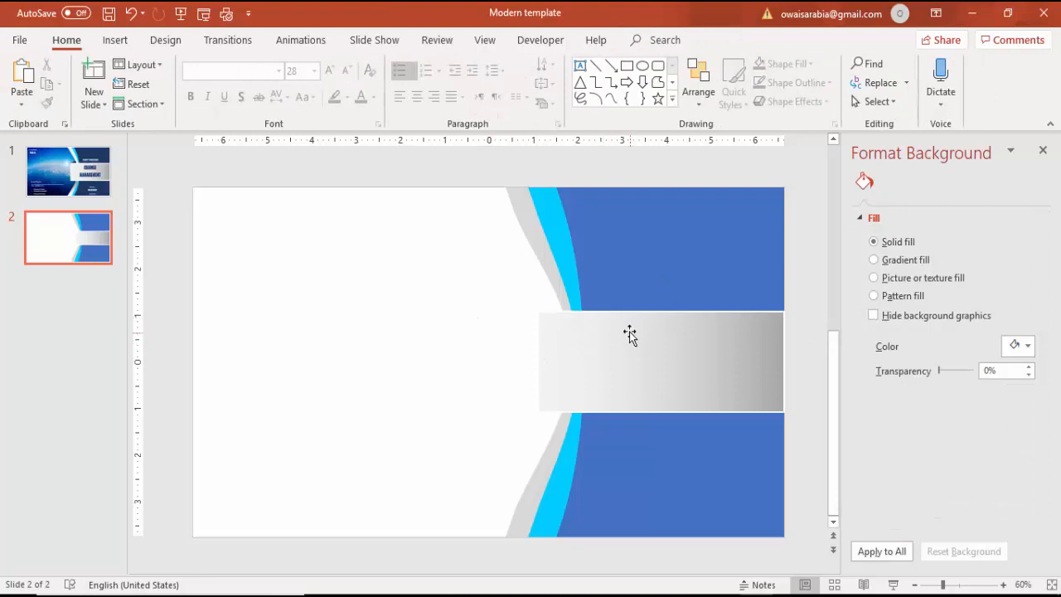
mouse_move(114, 40)
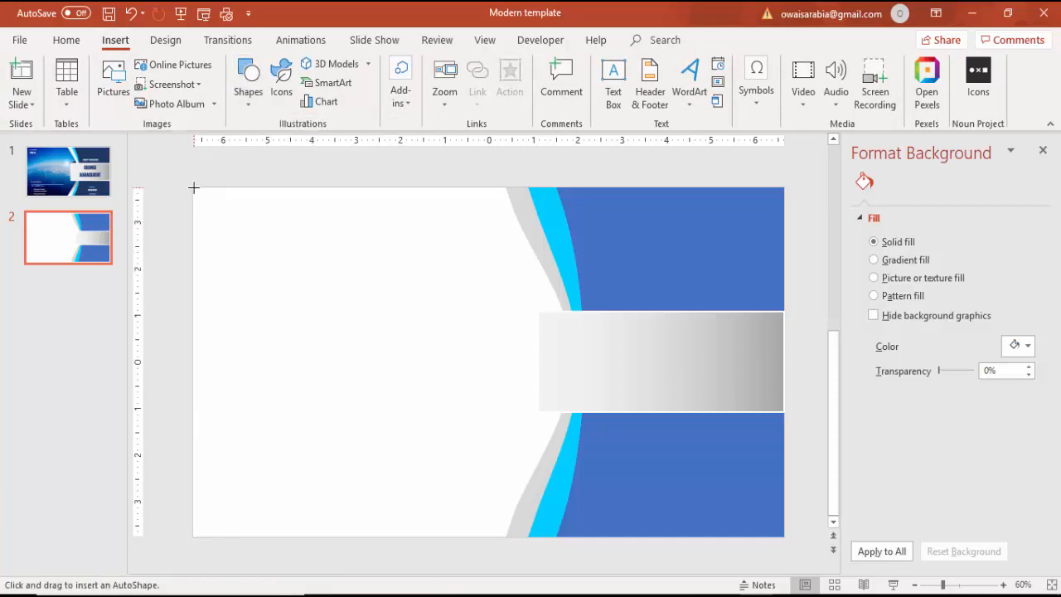
- Draw a large borderless rectangle over the slide's left part with a picture fill
drag(194, 187, 605, 535)
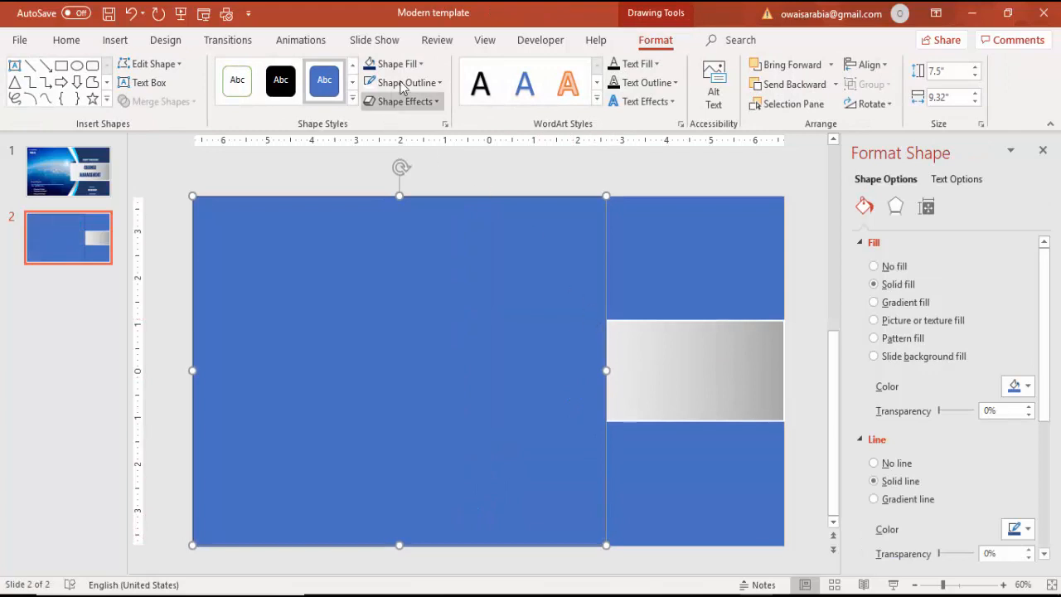
click(872, 463)
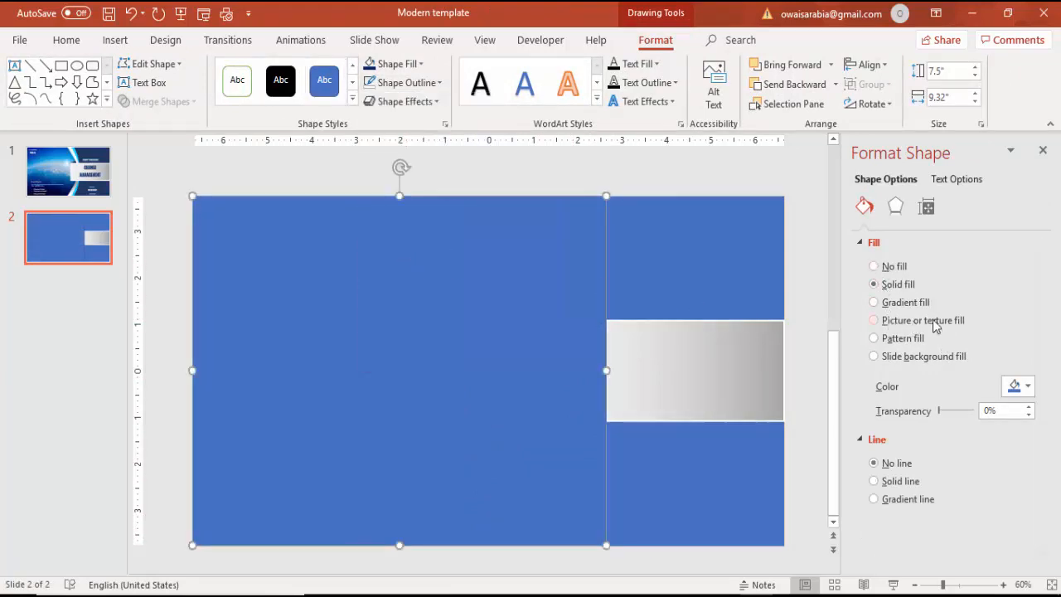
click(871, 320)
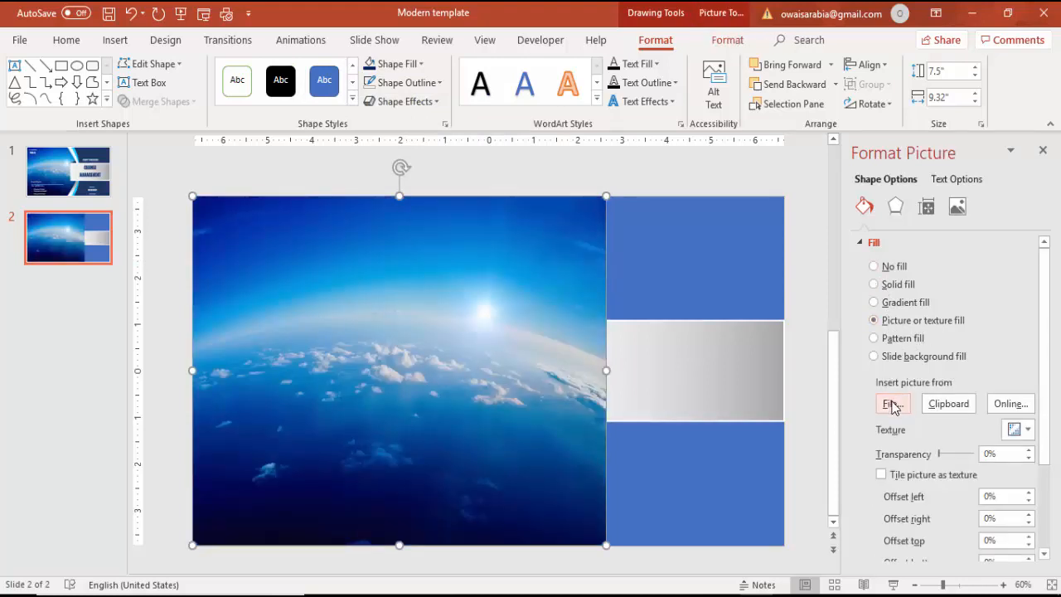
- Fill it with the 6987706-blue-sky image and send it behind the curves
click(891, 403)
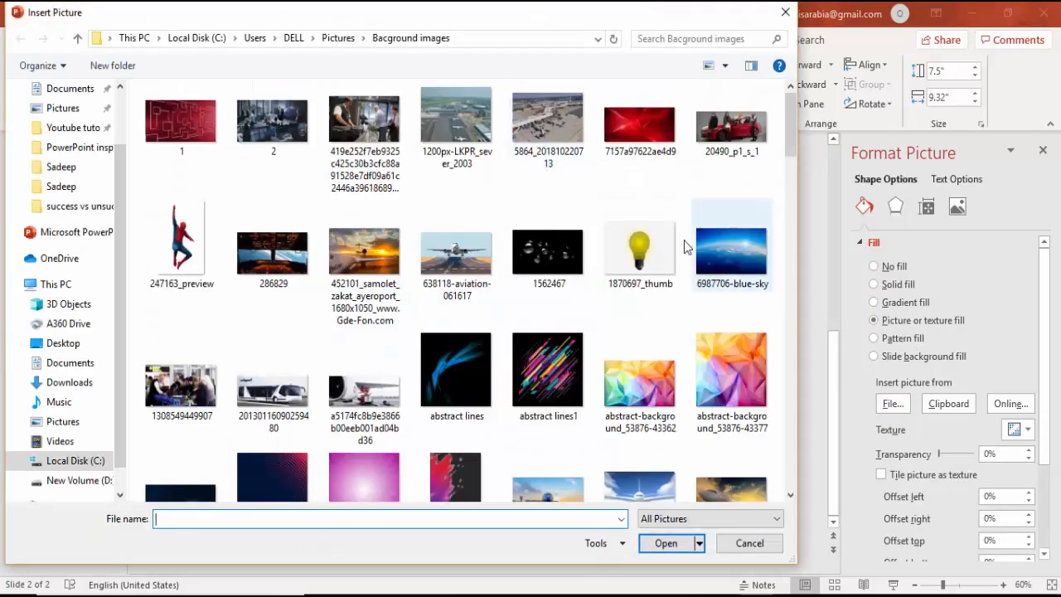
click(455, 252)
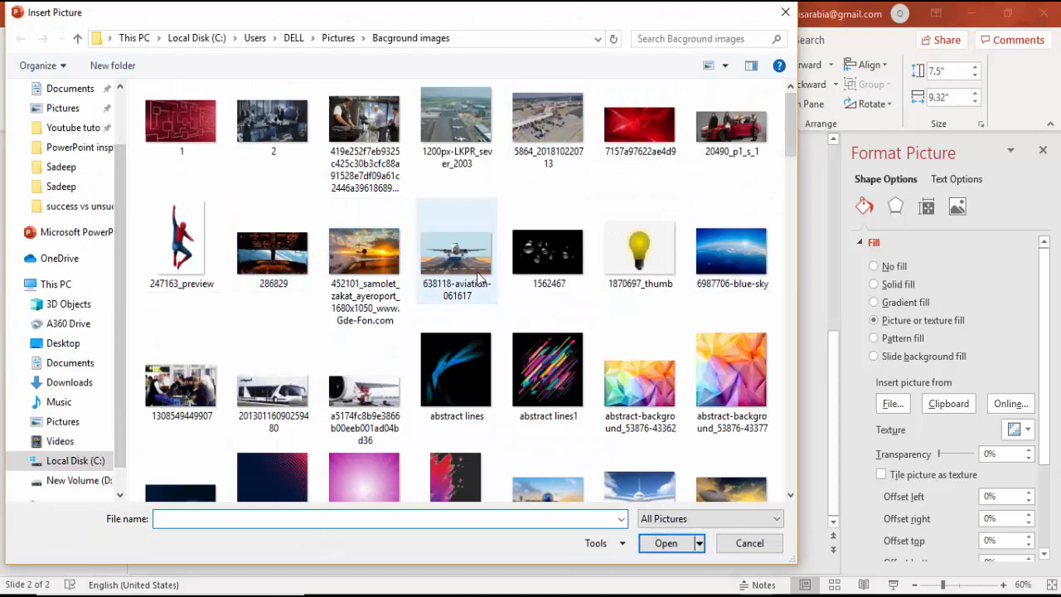
click(731, 245)
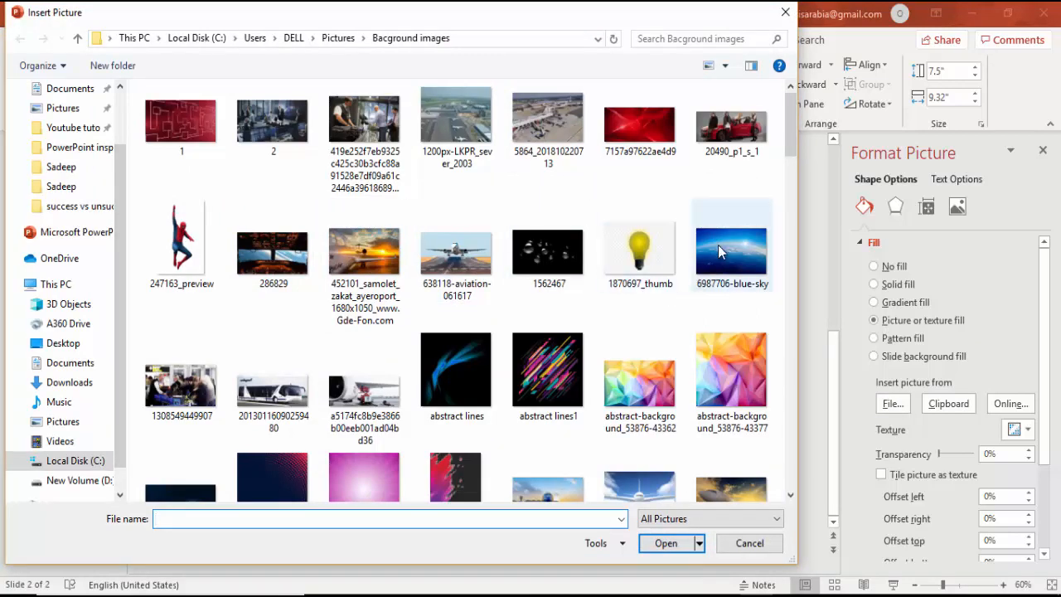
click(667, 543)
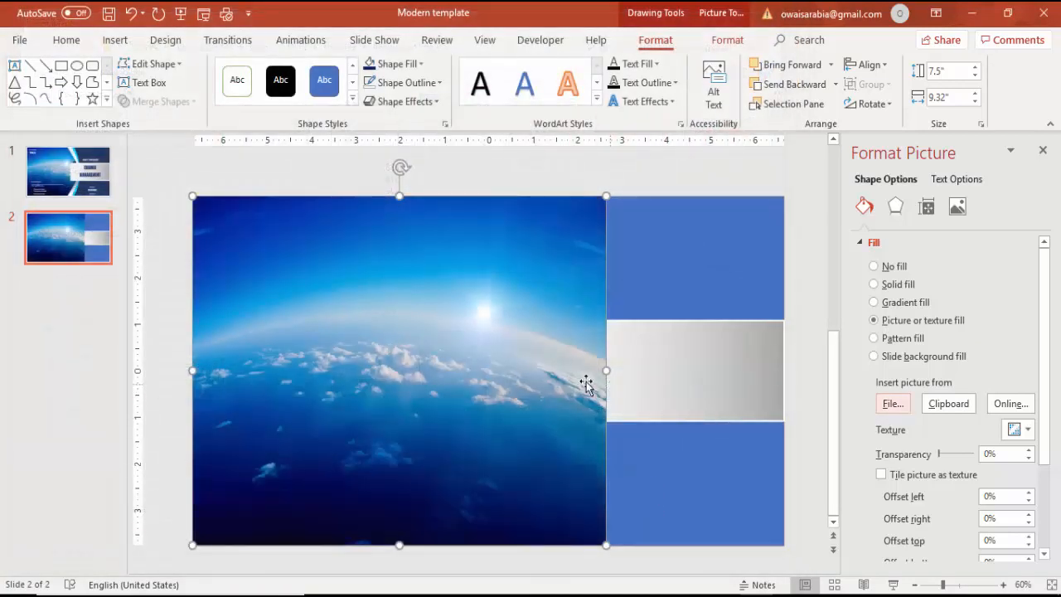
click(820, 83)
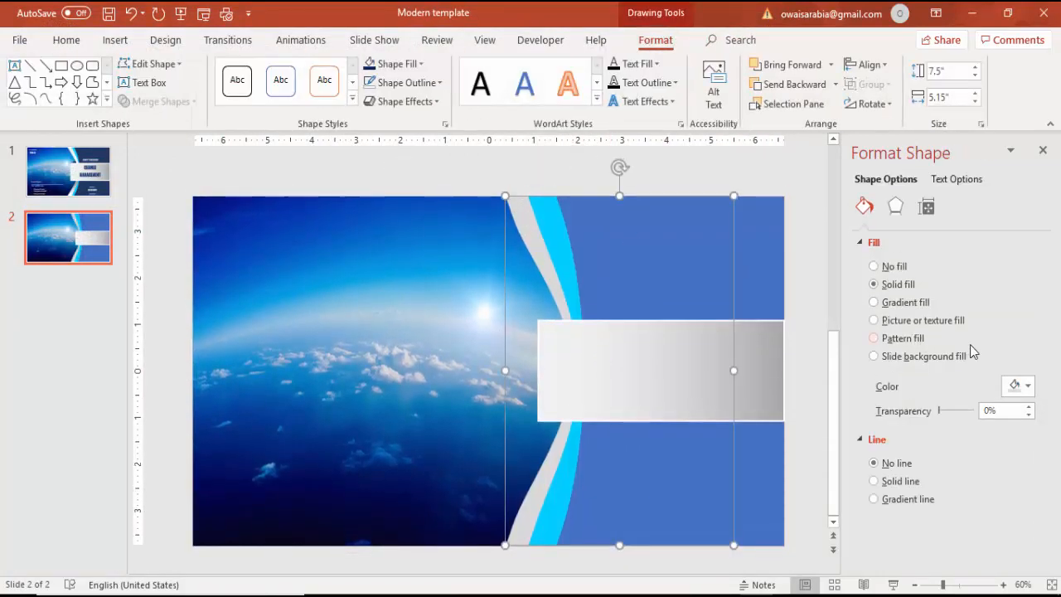
- Give the curved shape a bottom-left outer shadow with blur raised to 9 pt
click(895, 206)
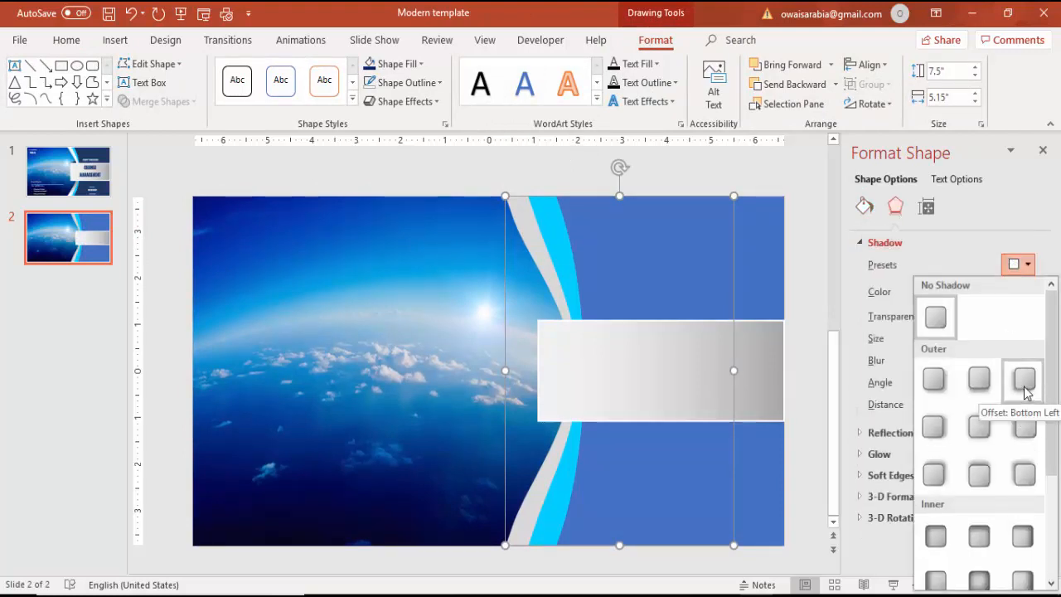
click(1023, 379)
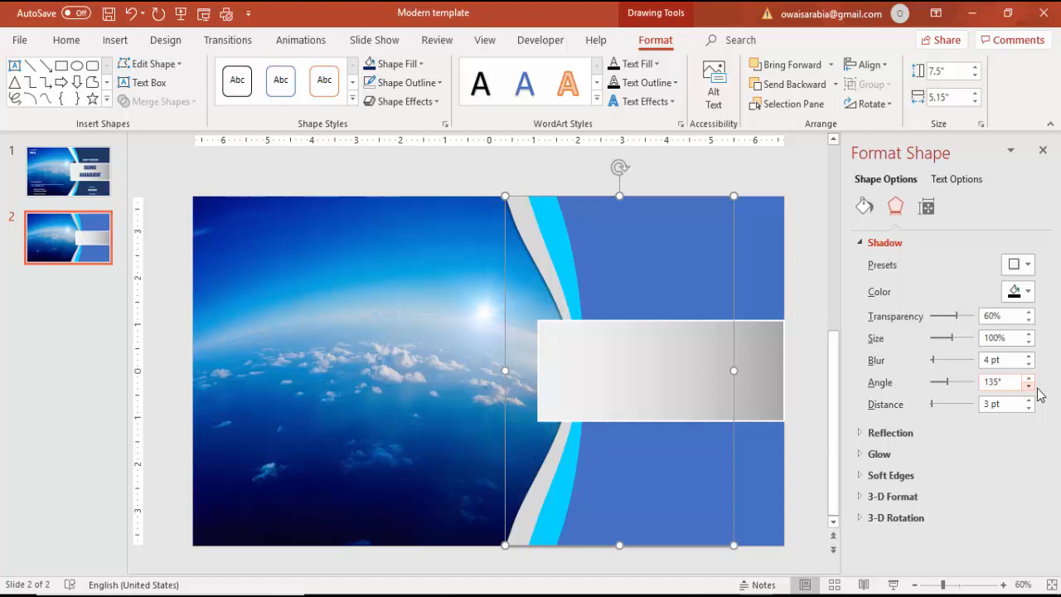
click(1029, 354)
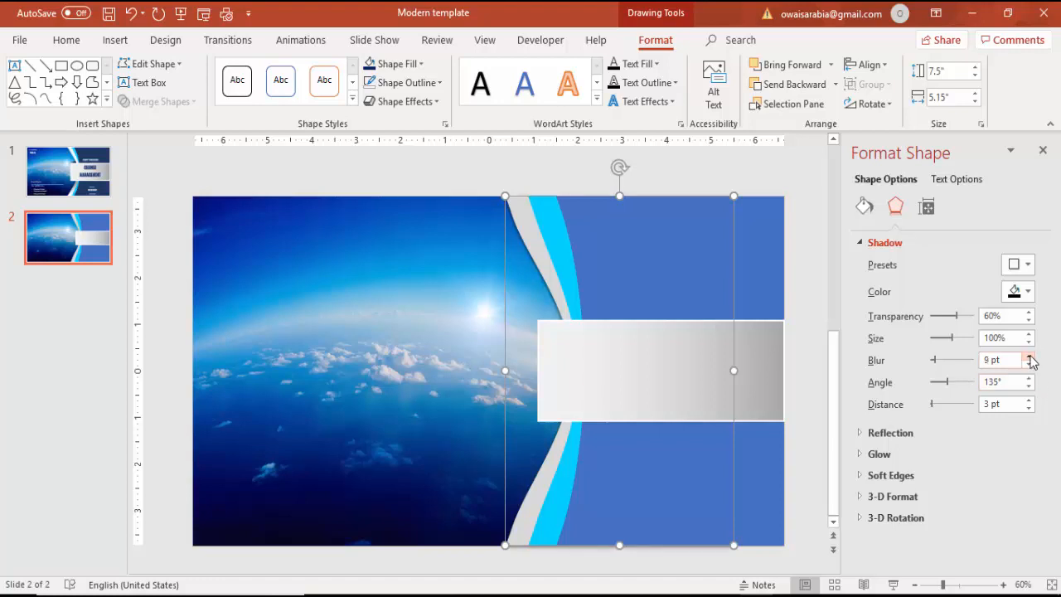
click(1031, 355)
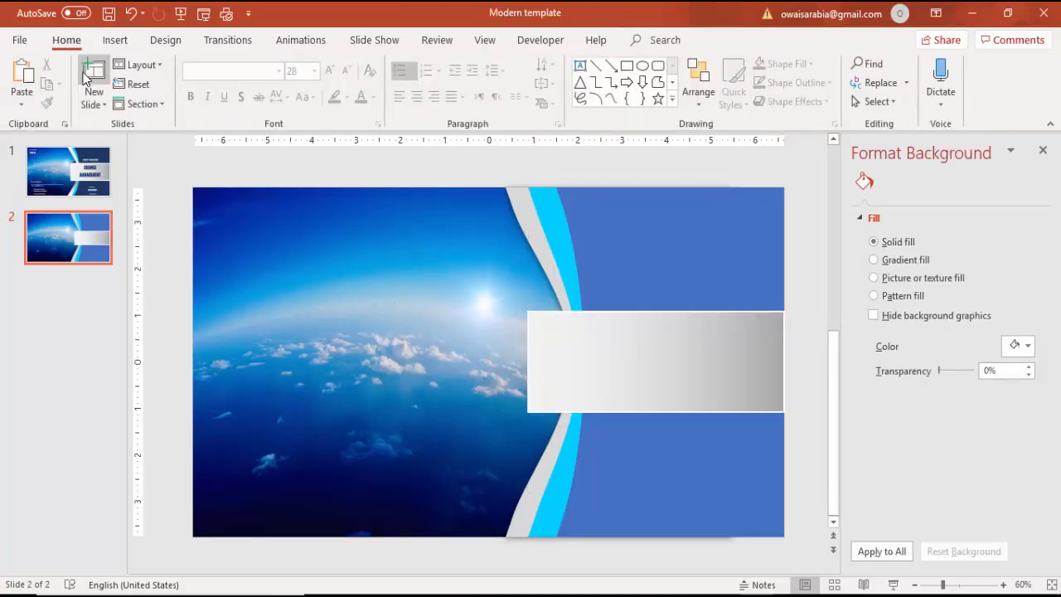
- Draw a small right triangle at the gray bar's top-left corner
click(114, 40)
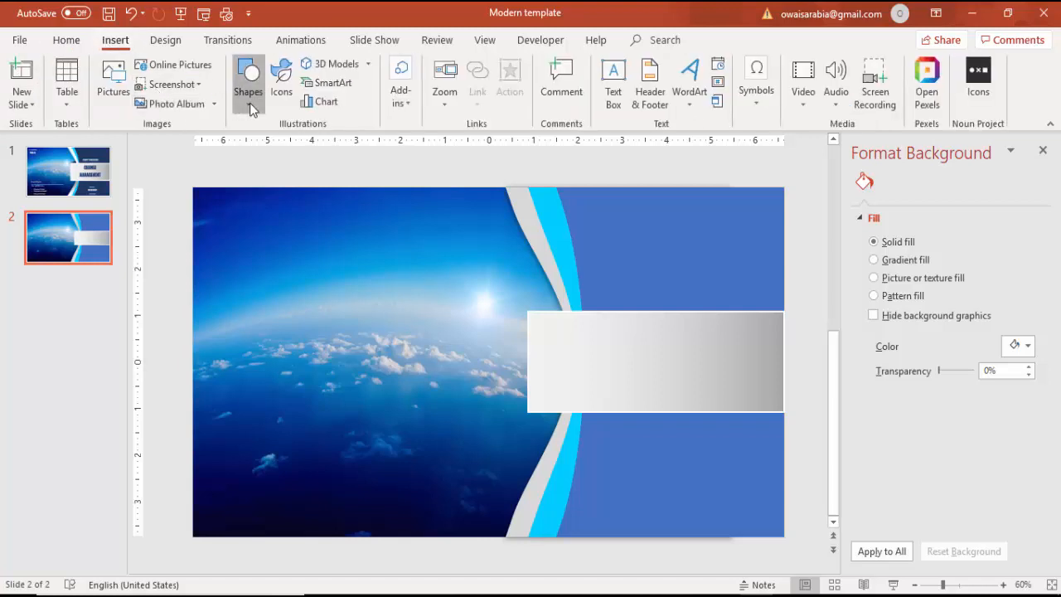
click(249, 80)
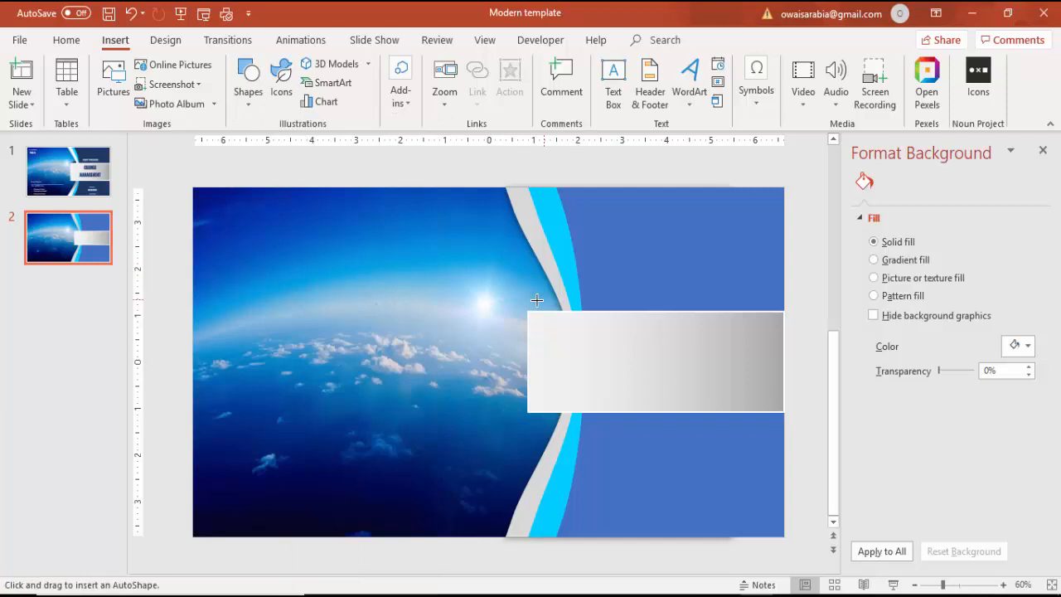
drag(537, 302, 590, 346)
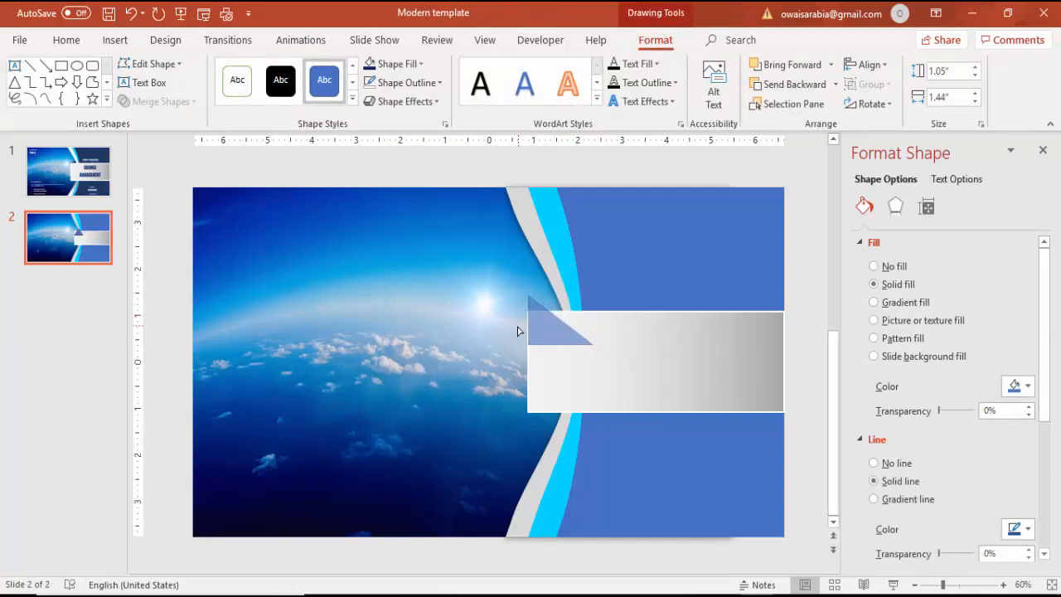
click(560, 312)
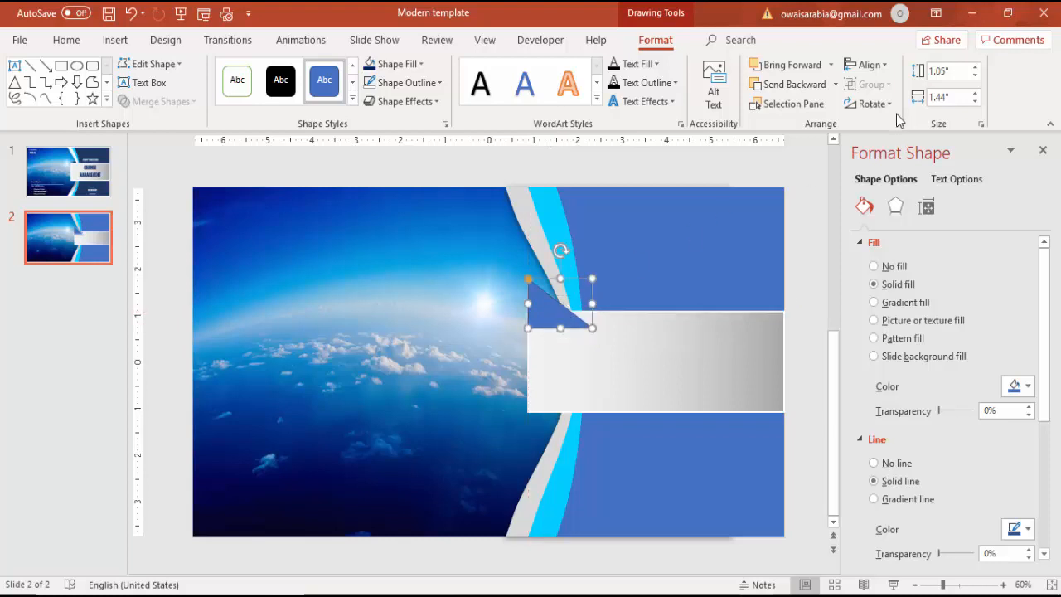
- Flip the triangle horizontally, fill it dark blue and send it behind the bar
click(869, 103)
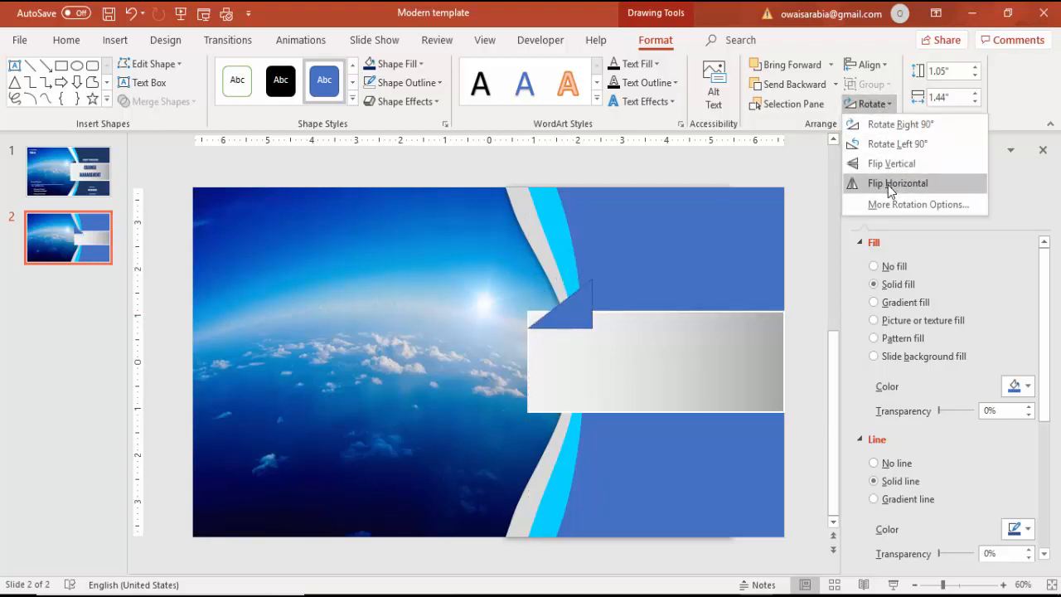
click(898, 182)
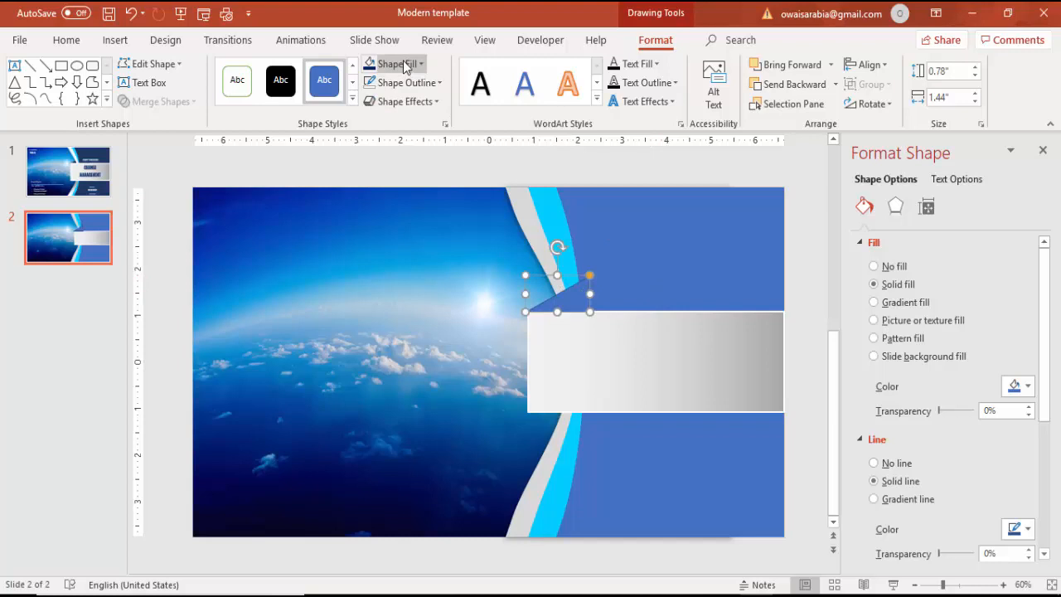
click(390, 63)
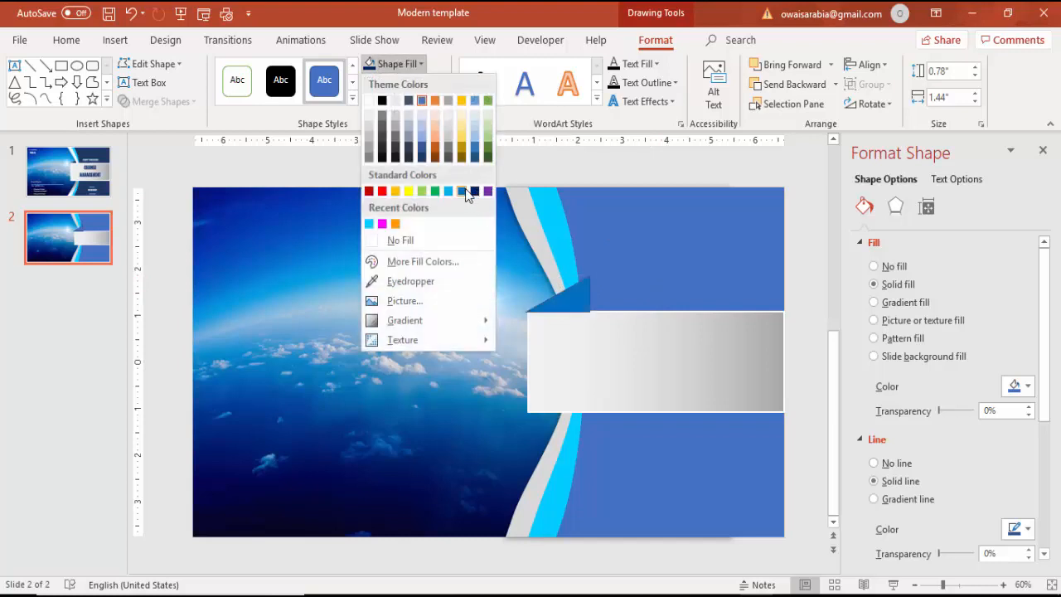
click(461, 191)
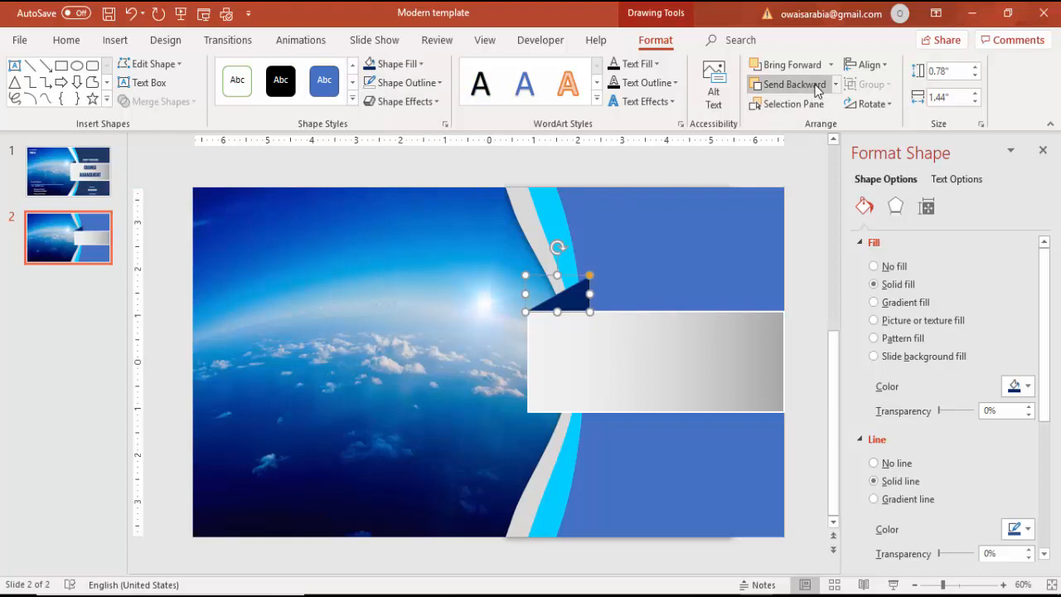
click(789, 83)
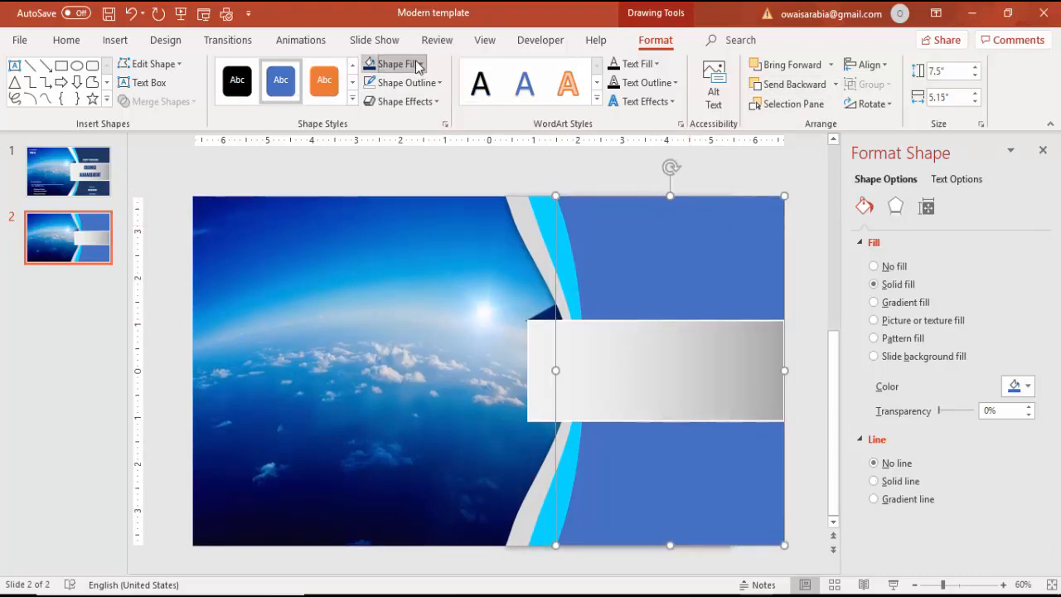
- Fill the large right-side panel with Dark Blue from the Standard Colors
click(392, 62)
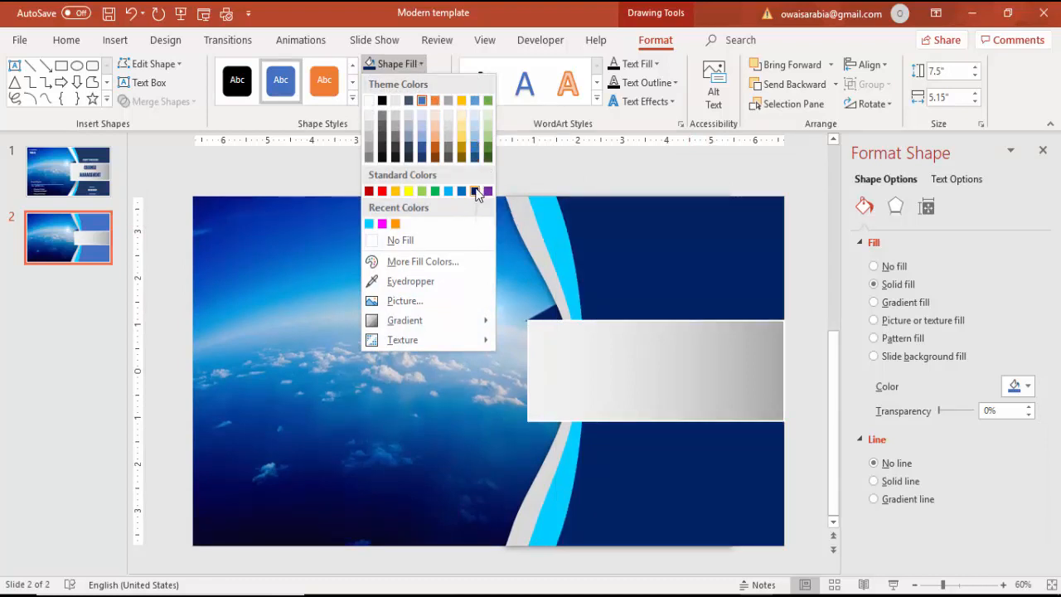
click(487, 191)
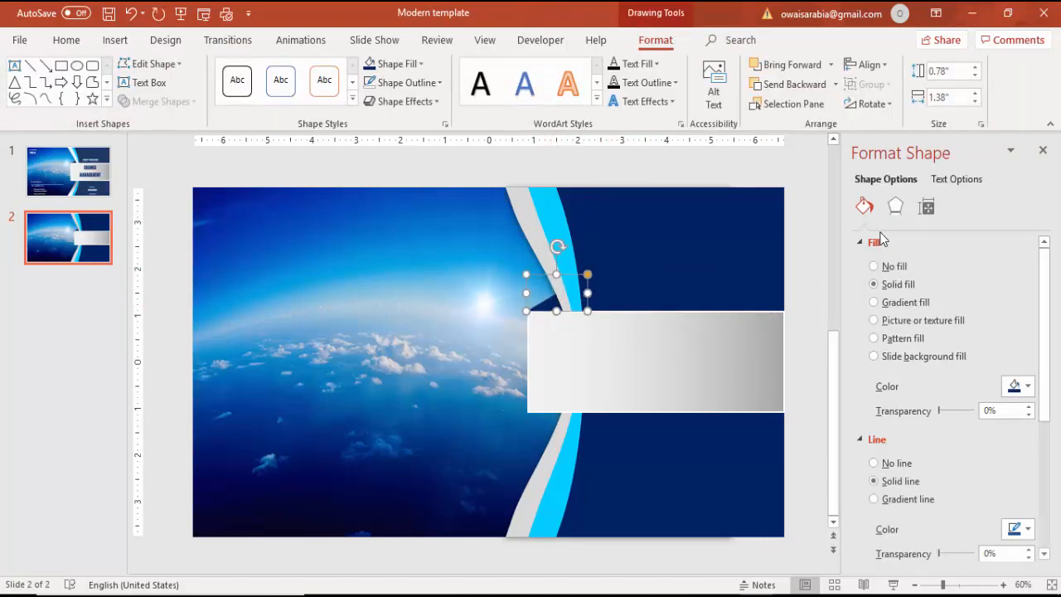
mouse_move(580, 159)
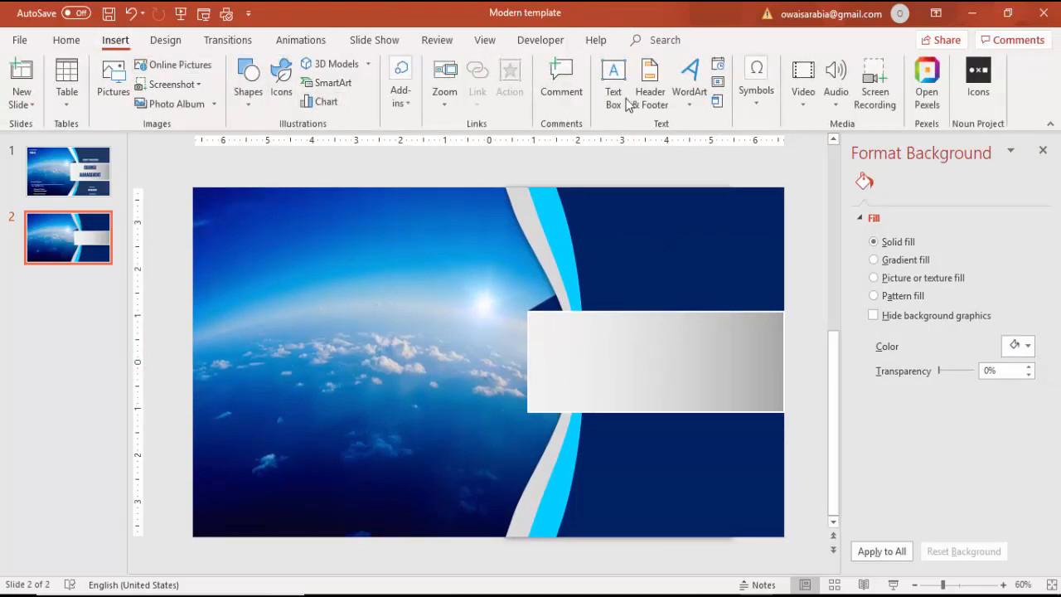
- Add a text box on the gray bar reading CHANGE MANAGEMENT
click(614, 79)
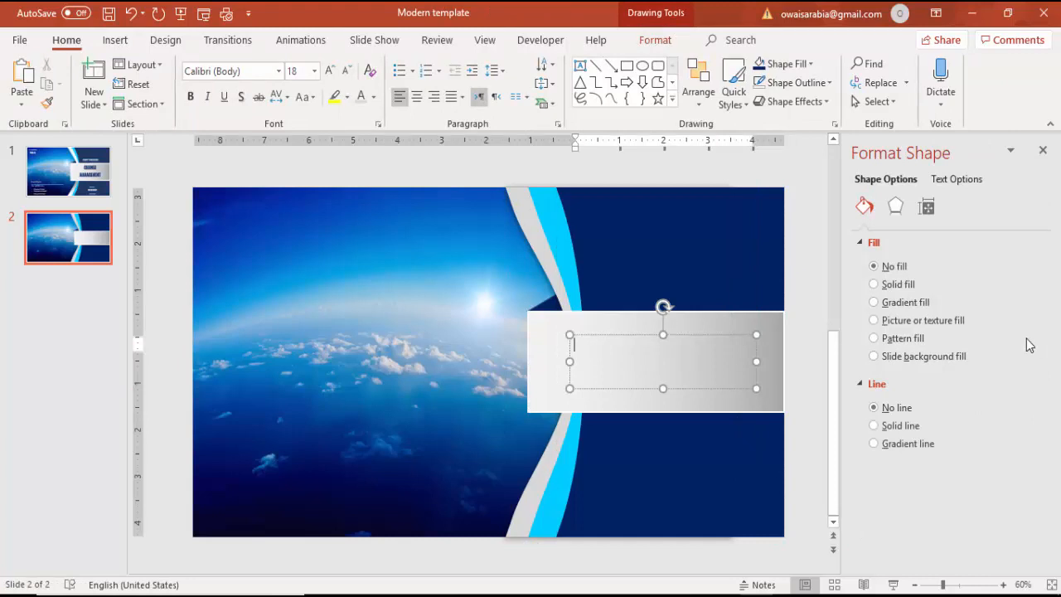
text(CHANGE)
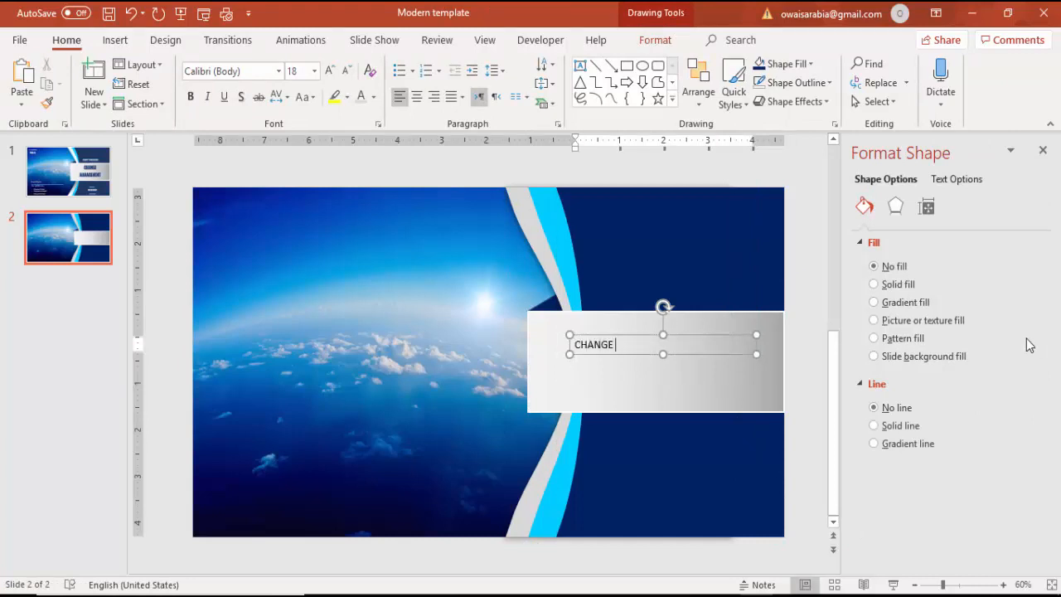
text(MANAGEMENT)
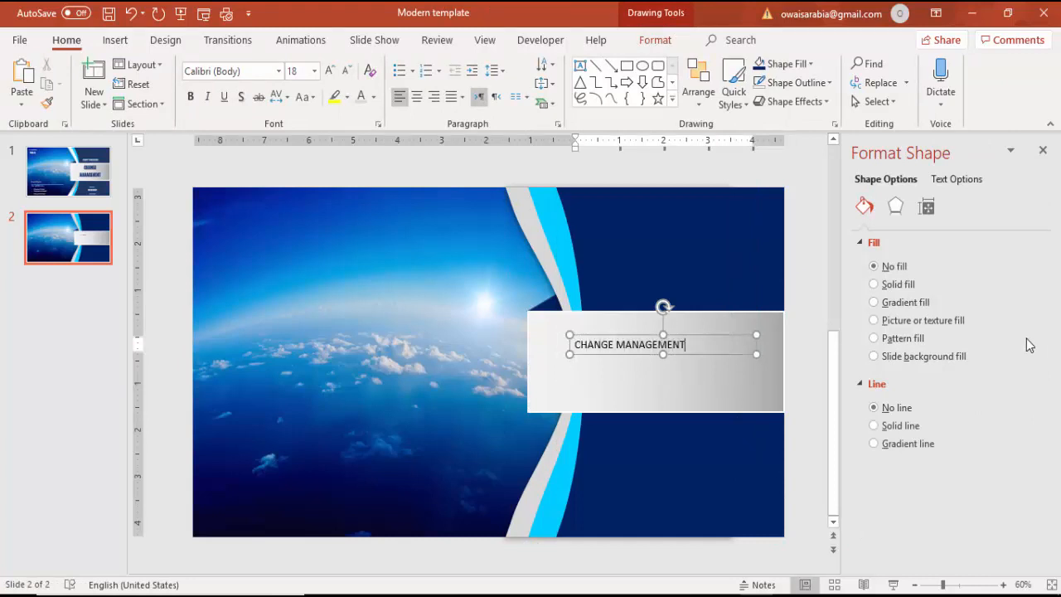
mouse_move(715, 335)
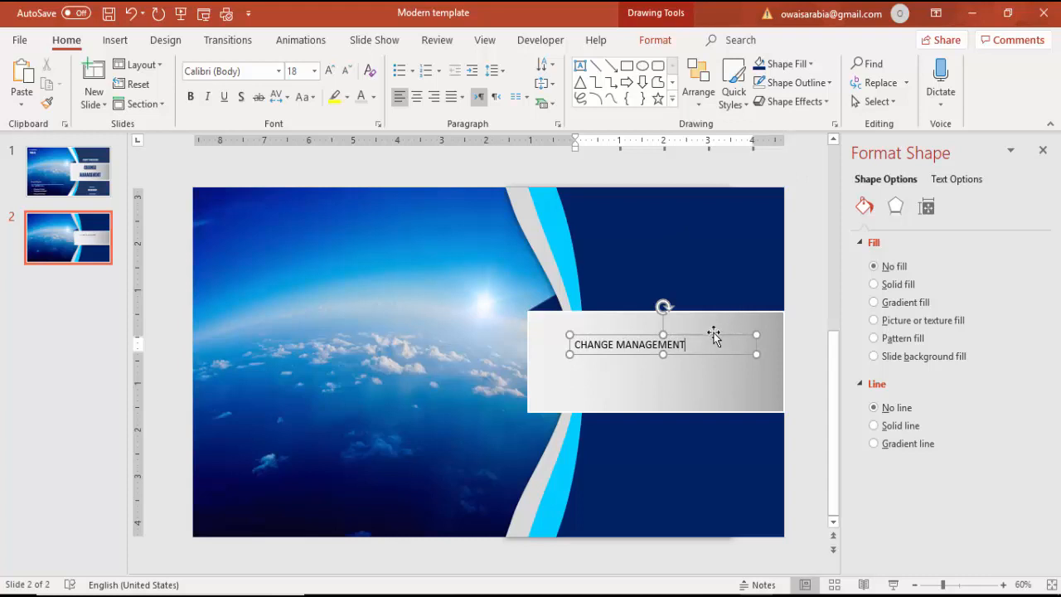
click(416, 96)
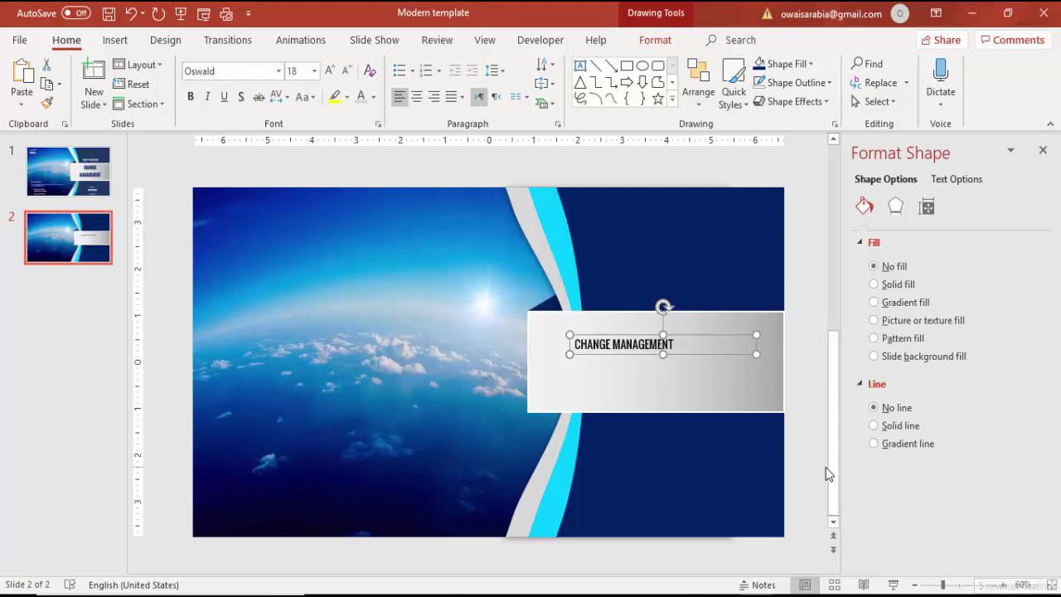
- Enlarge the title, make it bold and centre it on the gray bar
click(329, 70)
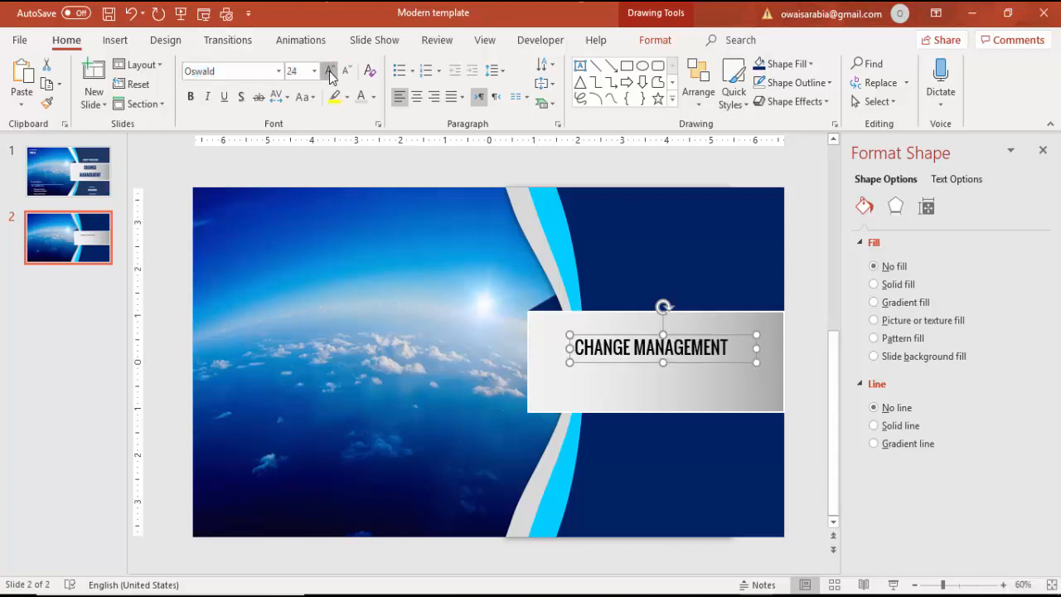
click(328, 70)
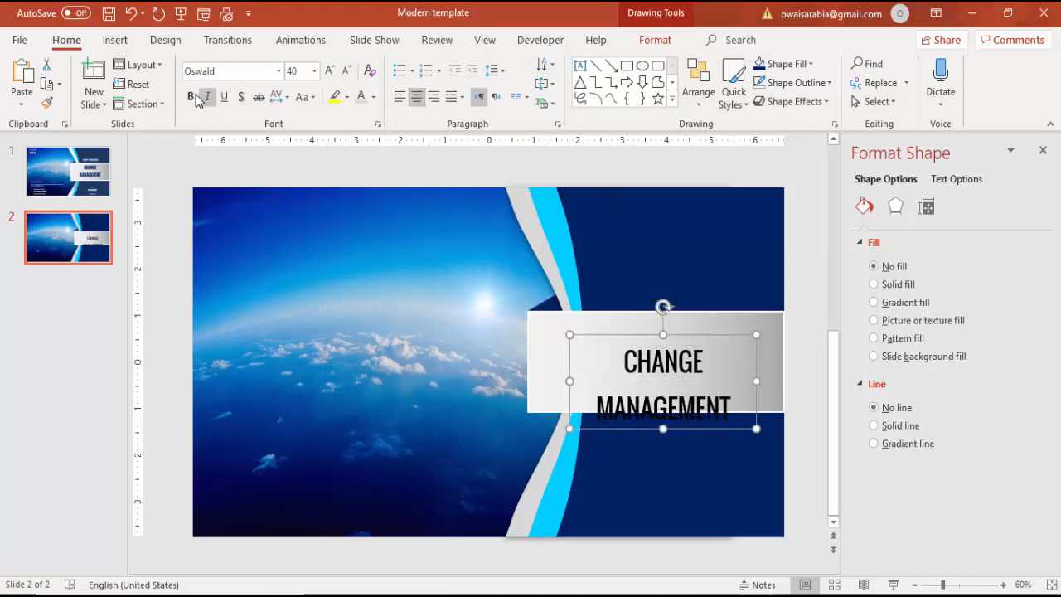
click(874, 302)
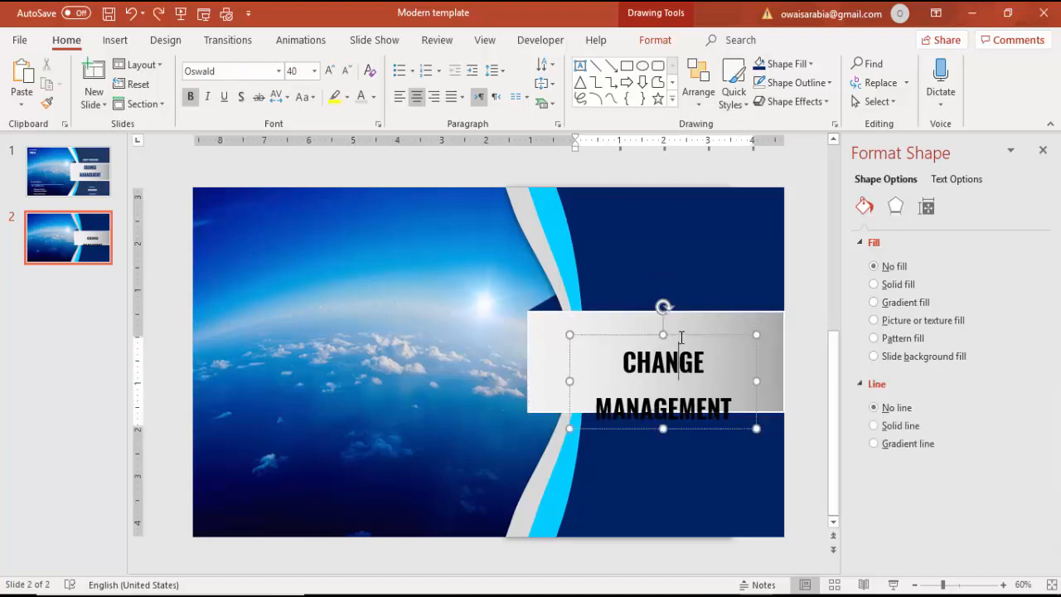
drag(663, 381, 663, 332)
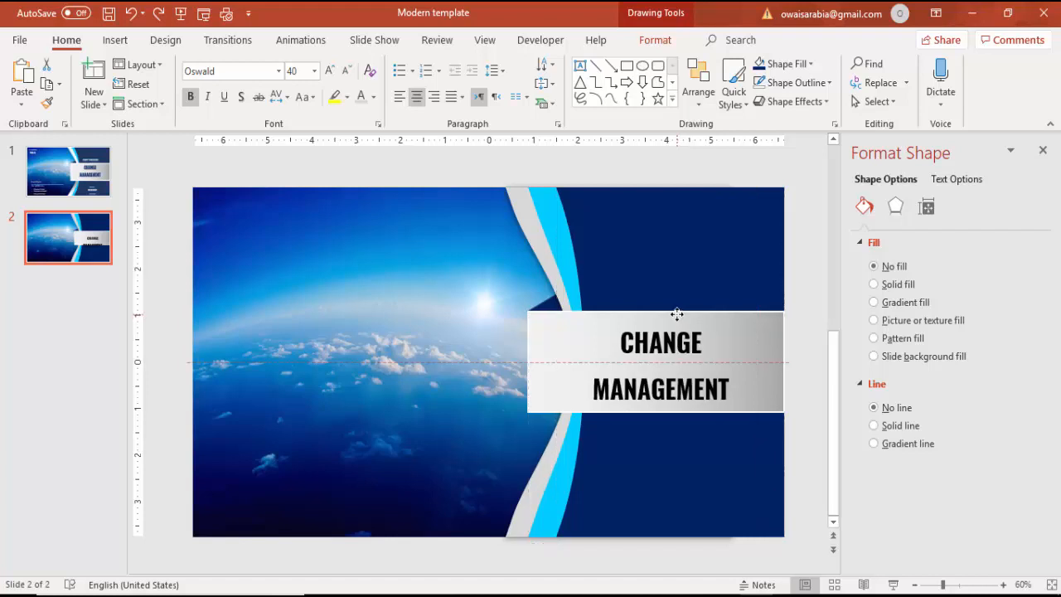
- Colour the title text dark blue and adjust its size
click(659, 365)
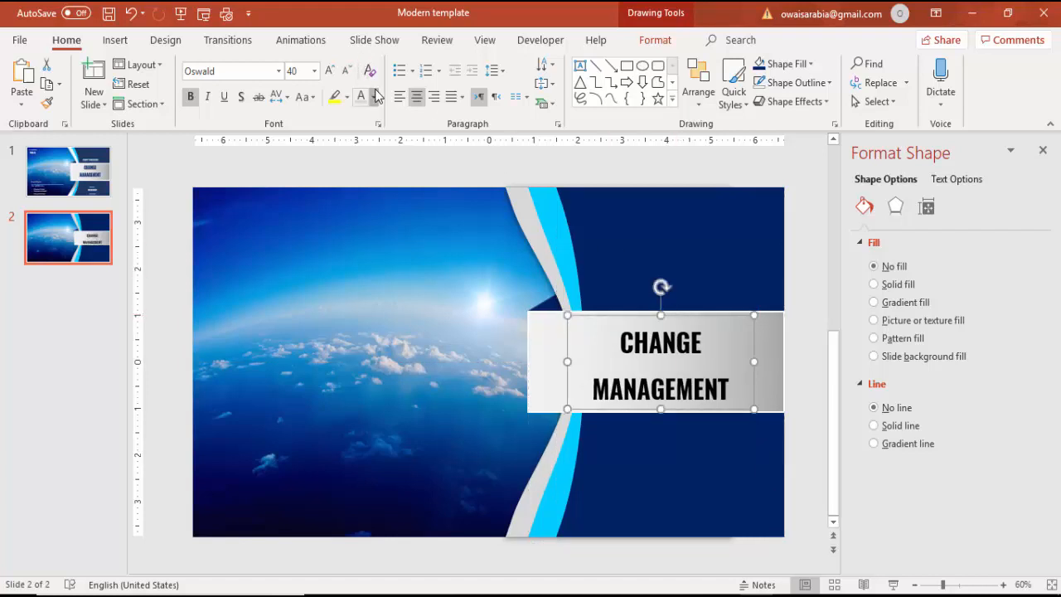
click(471, 228)
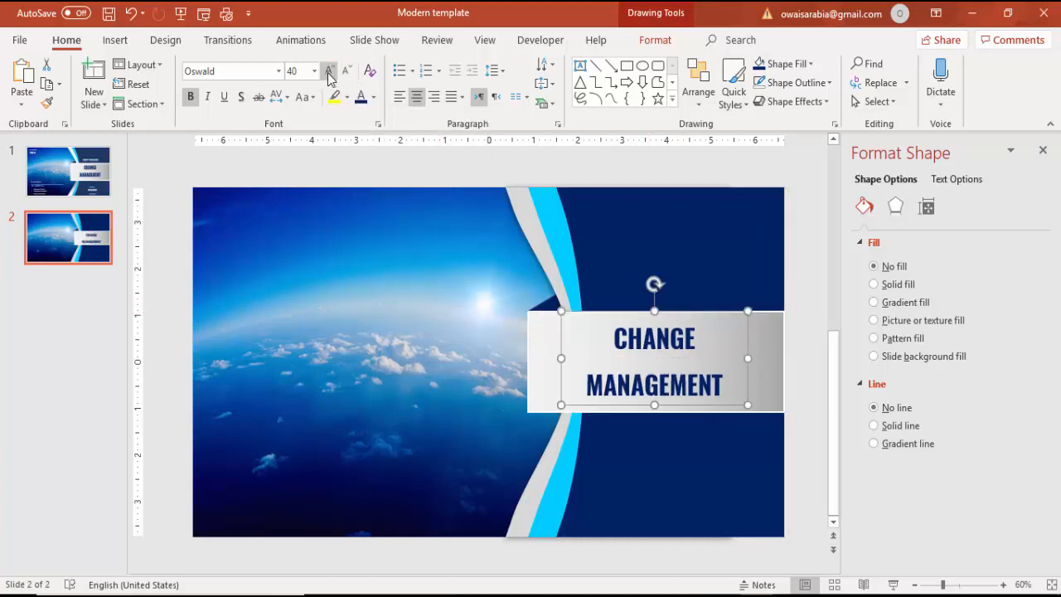
click(328, 70)
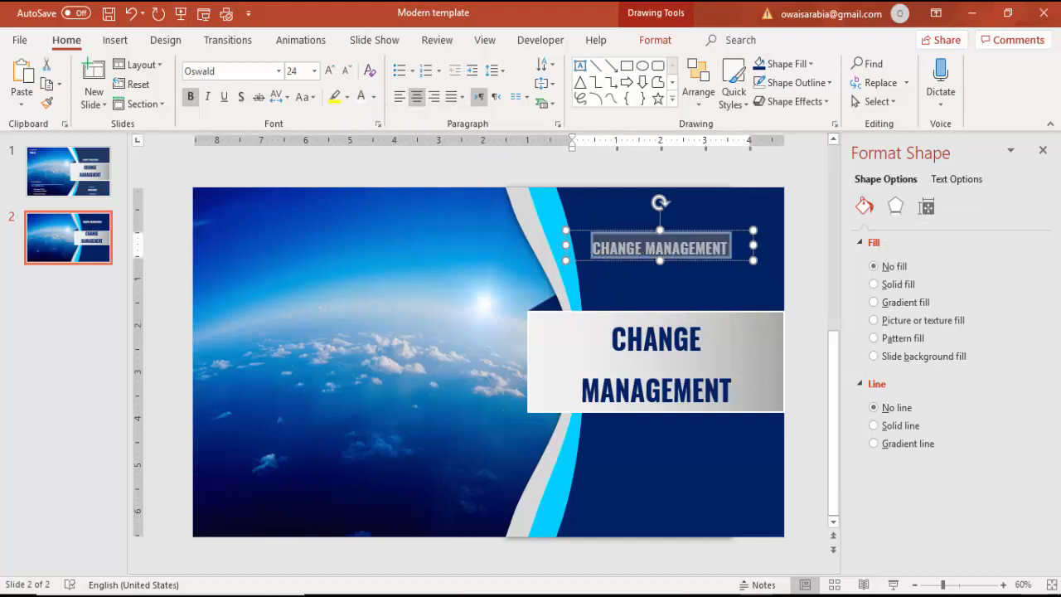
- Replace the copied box's text with the white tagline HOW TO INFLUENCE
text(HOW TO)
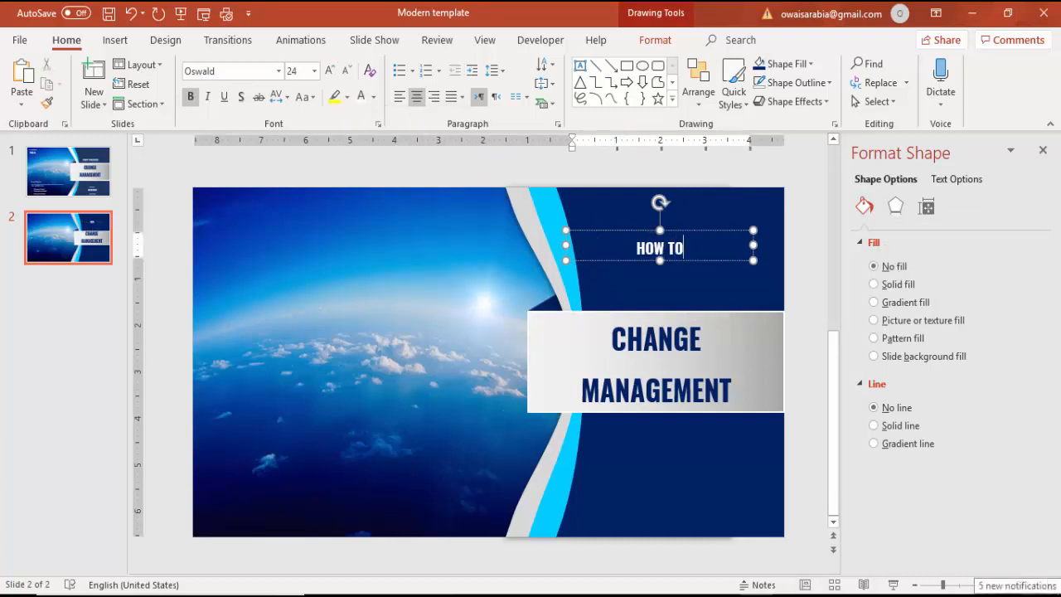
text(INFLU)
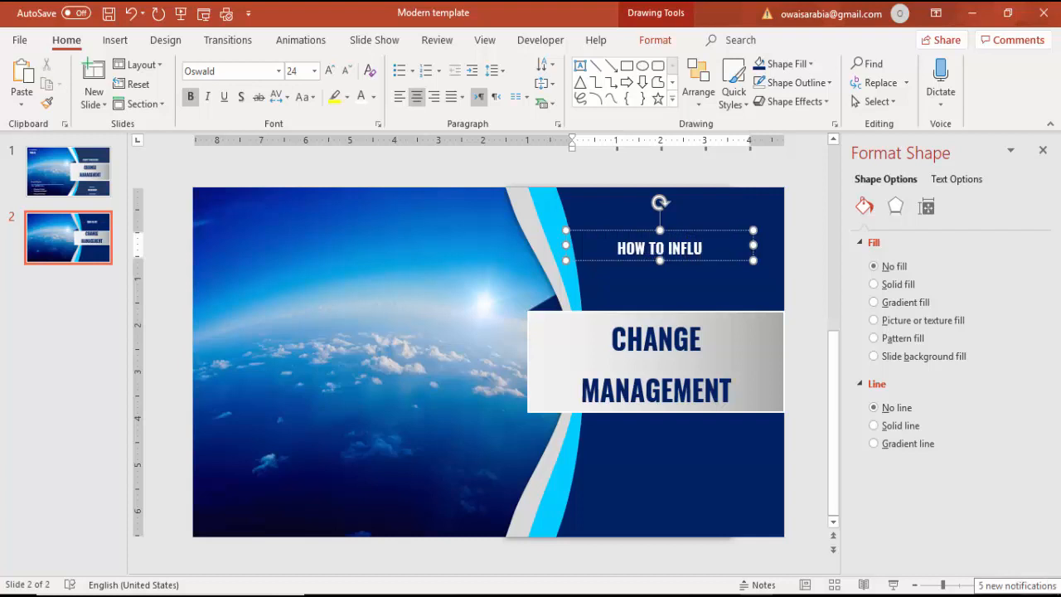
text(ENCE)
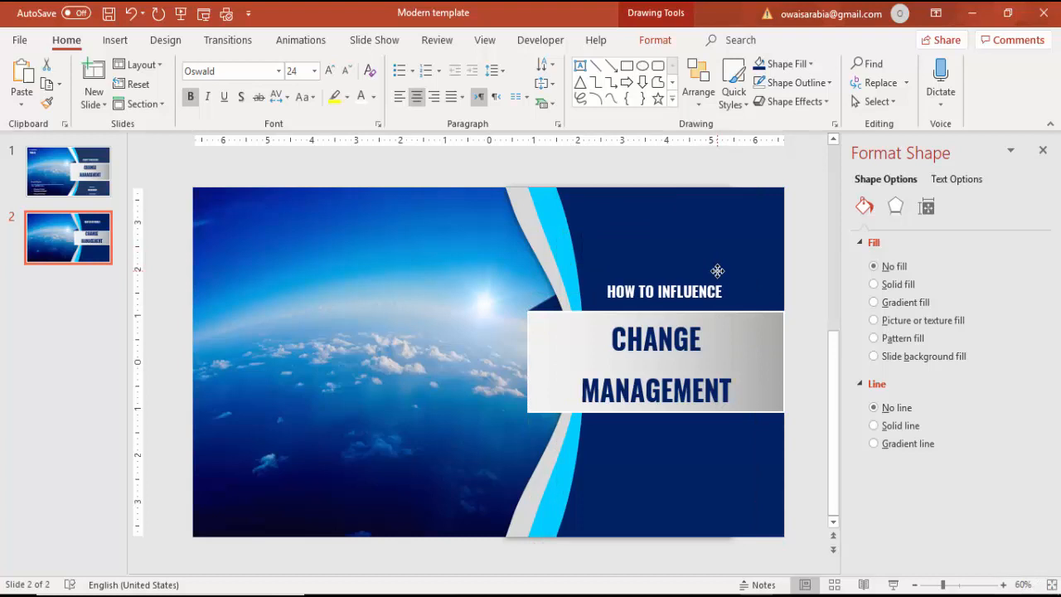
click(663, 292)
text(Type )
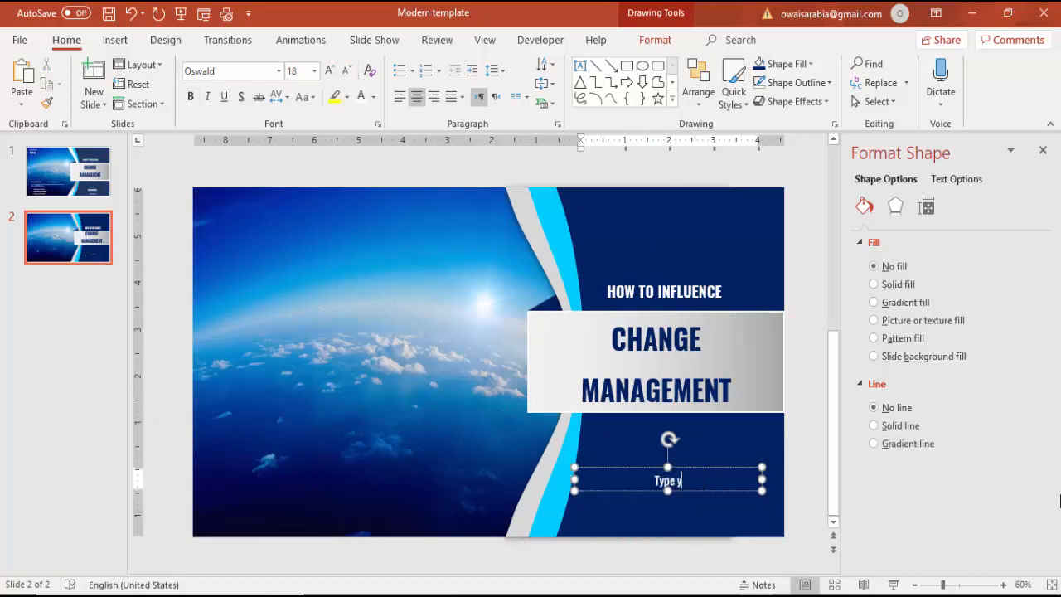
- Enter 'Type your contact details here' in the line below the gray bar
text(your cont)
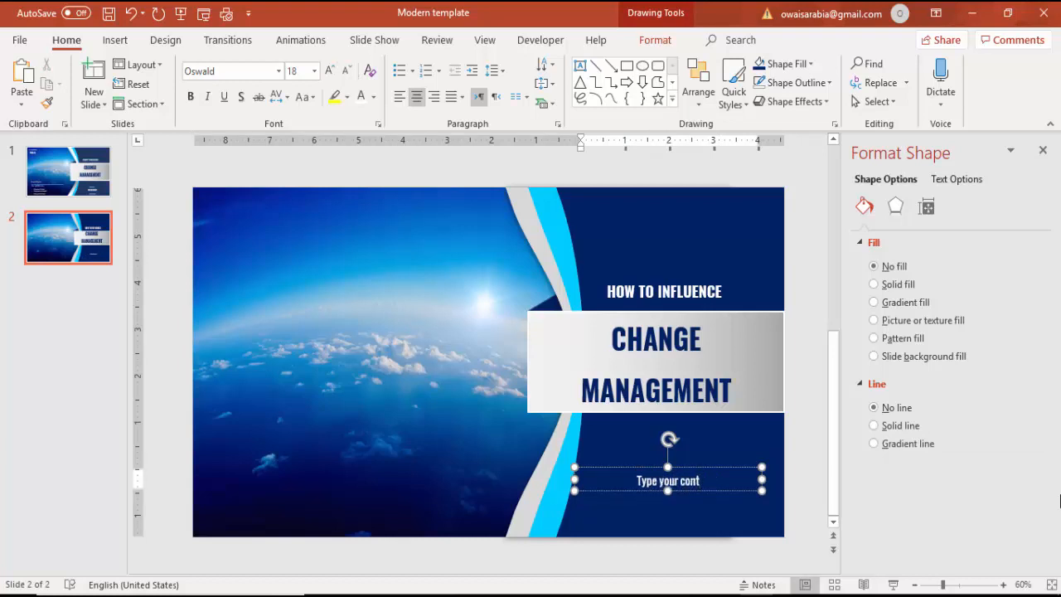
text(act details here)
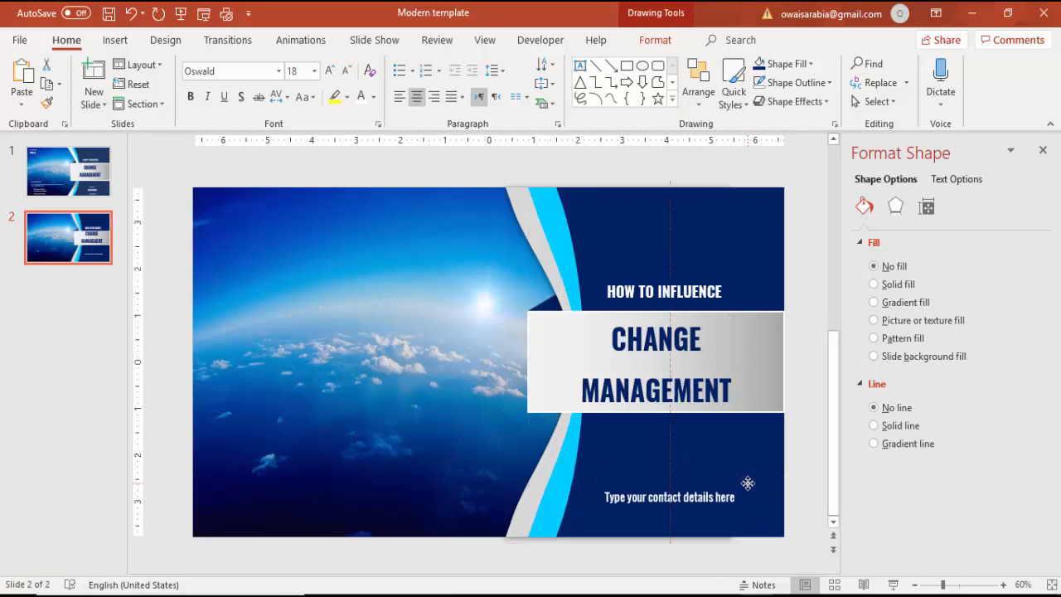
click(670, 497)
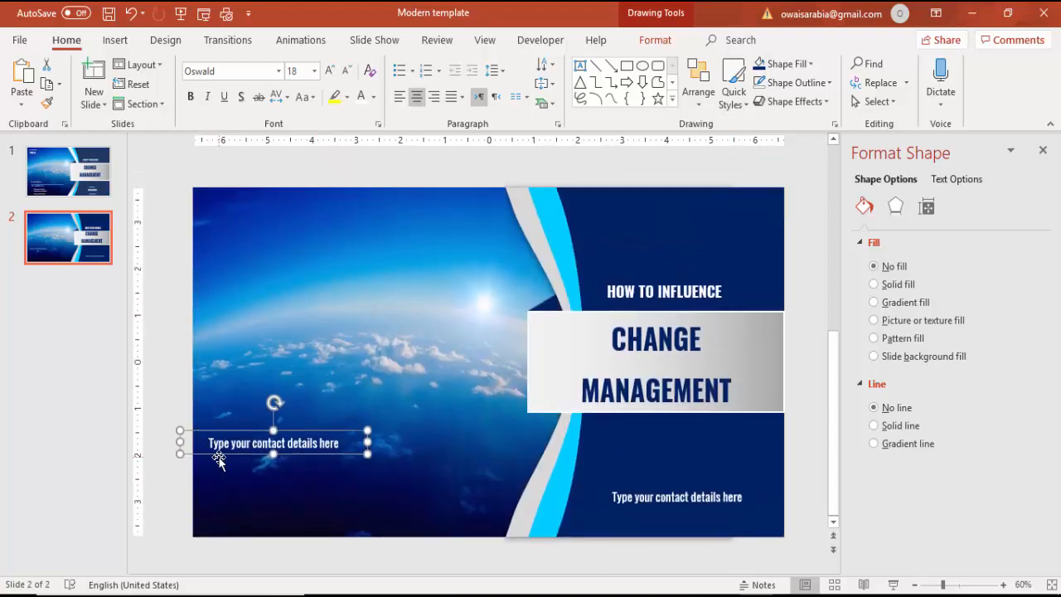
- Retype the copied line over the photo as 'You can enter your titles here'
double_click(274, 443)
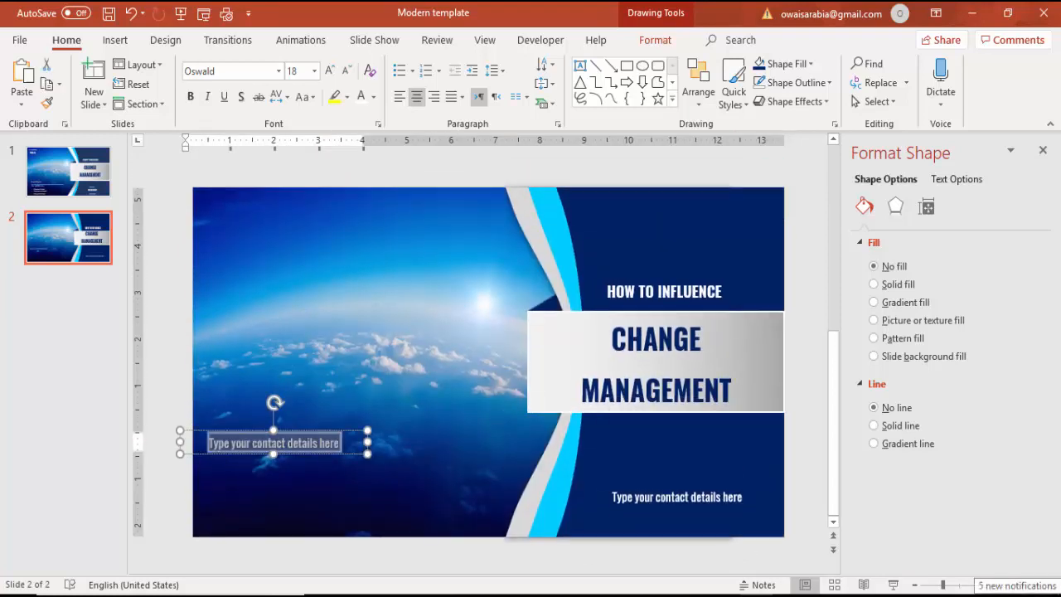
text(You can enter your)
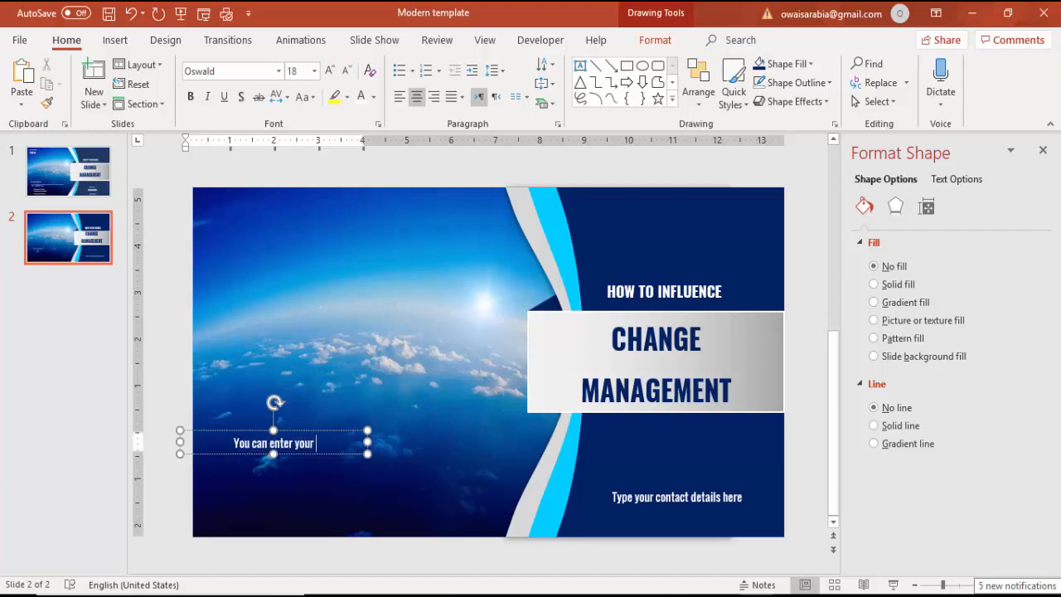
text(titles h)
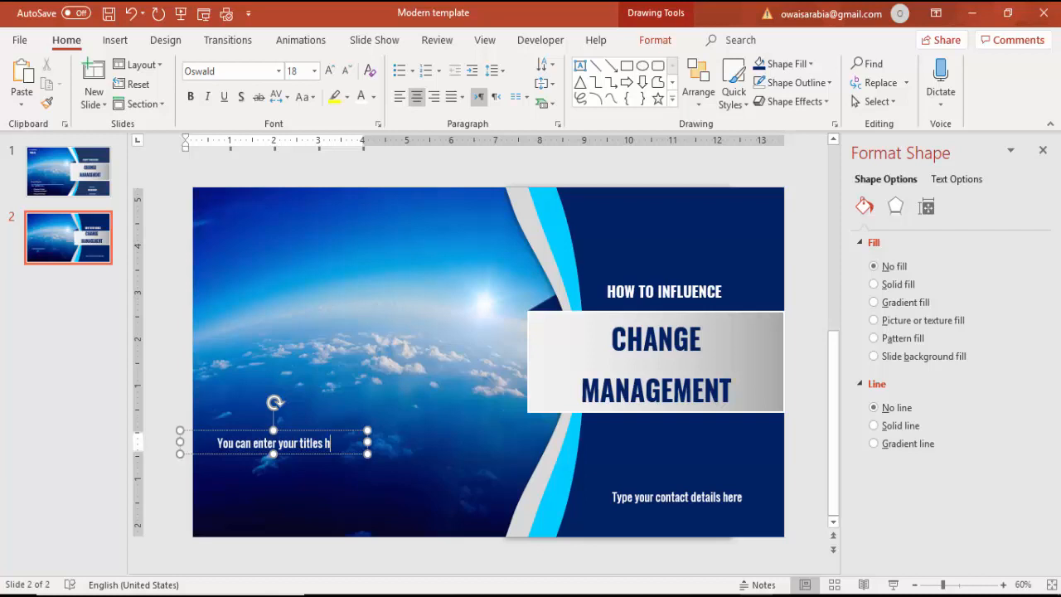
text(ere)
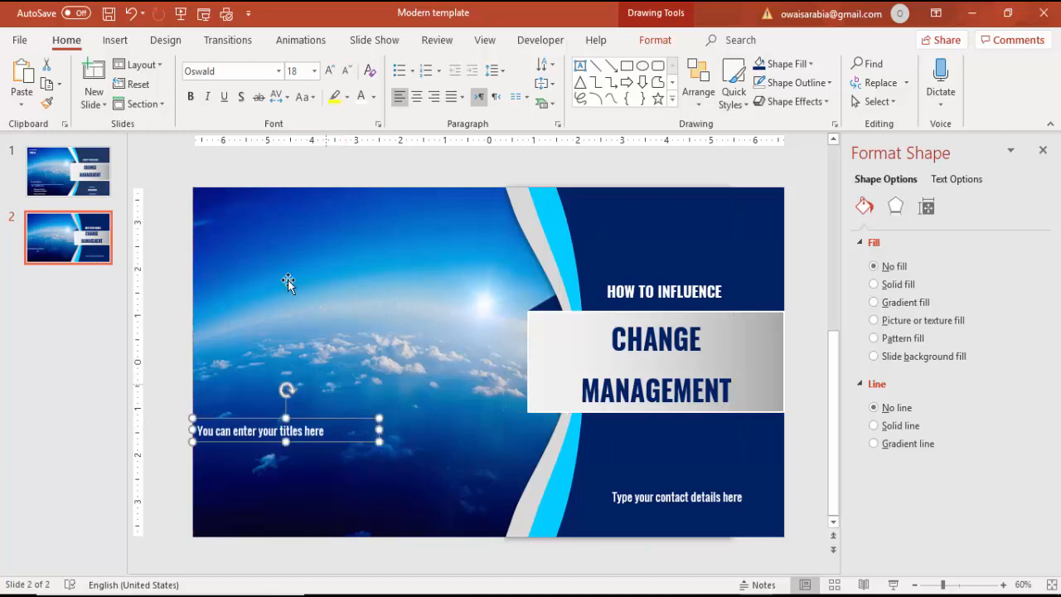
- Draw a thin line shape beneath the left-side titles heading
click(114, 40)
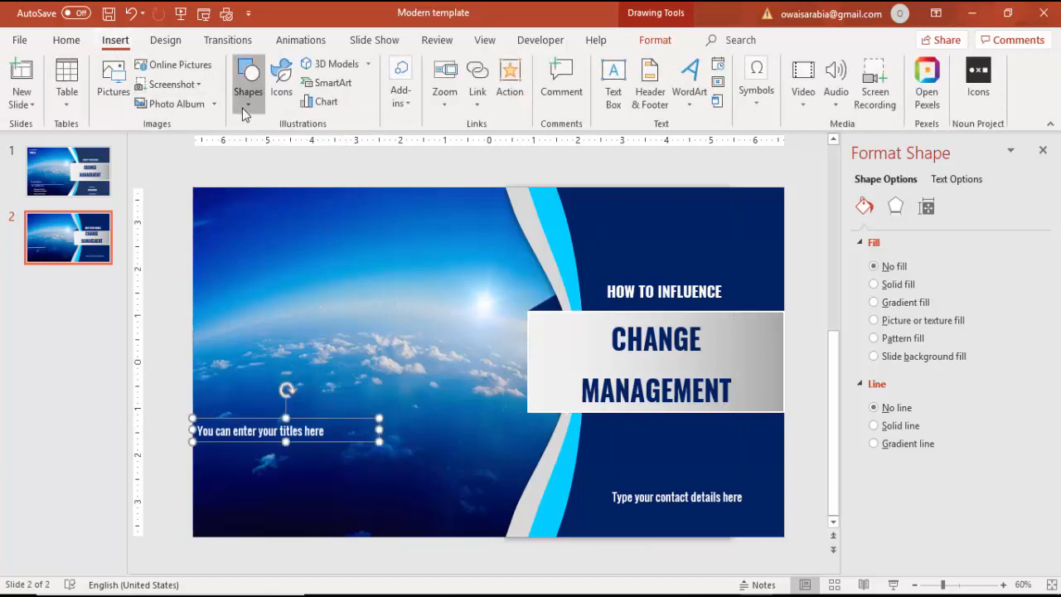
click(249, 80)
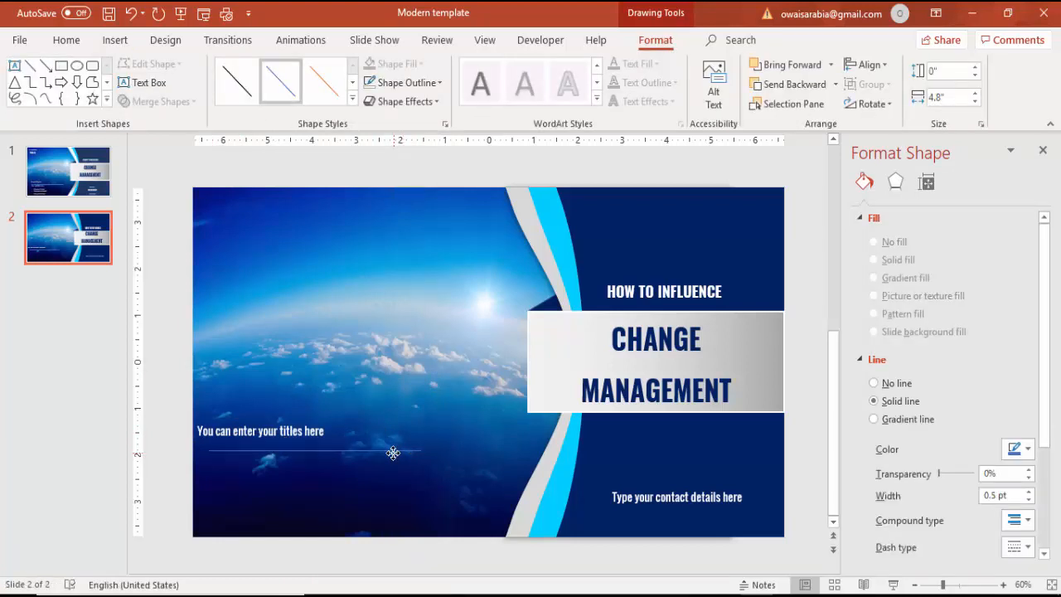
click(280, 431)
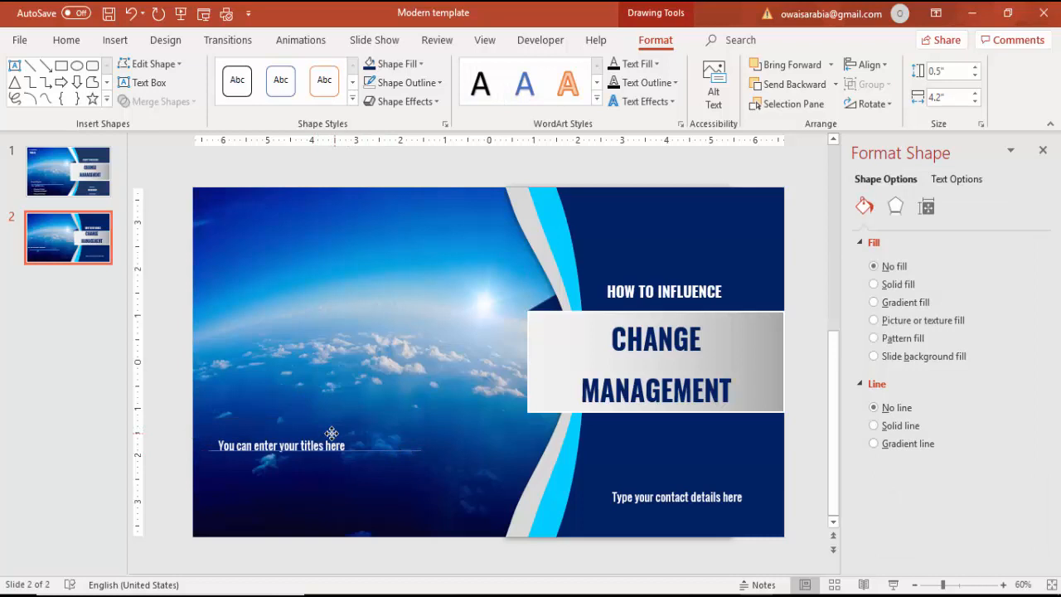
click(298, 444)
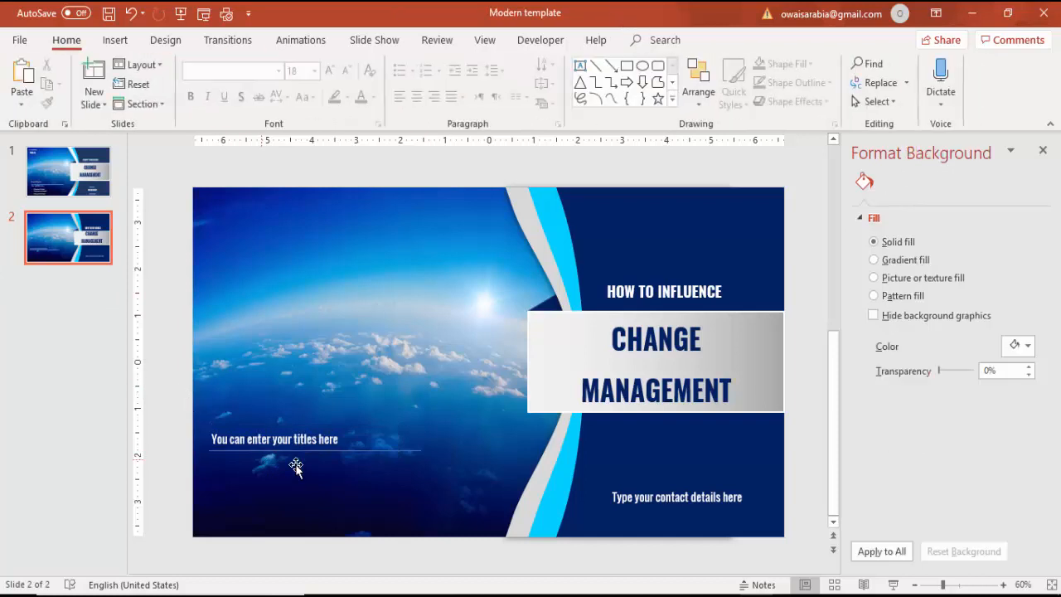
click(273, 437)
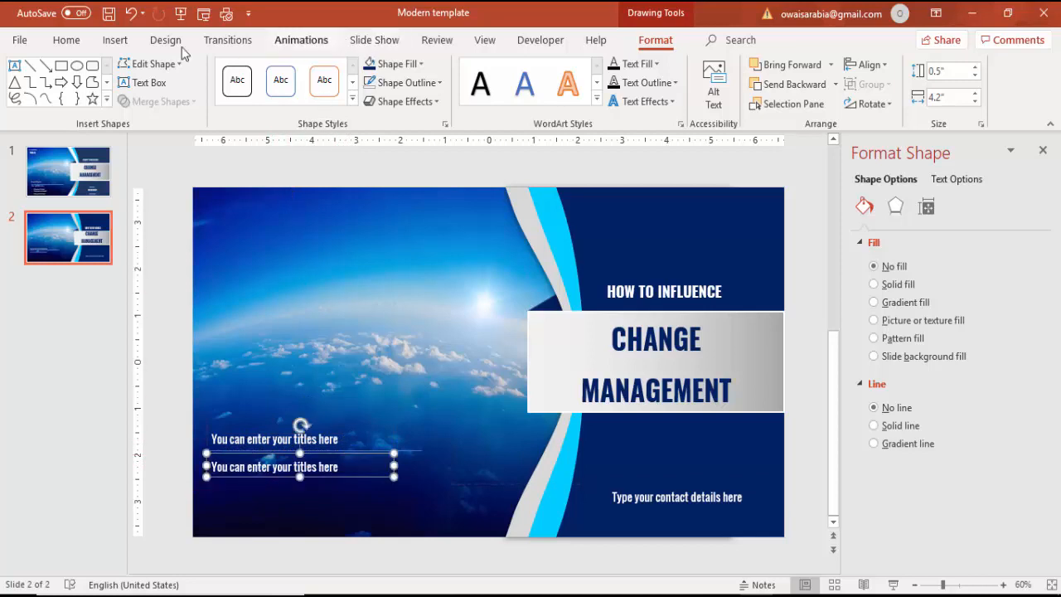
- Shrink the duplicate box to 11 pt, fill it with =lorem(1) text and widen it
click(67, 39)
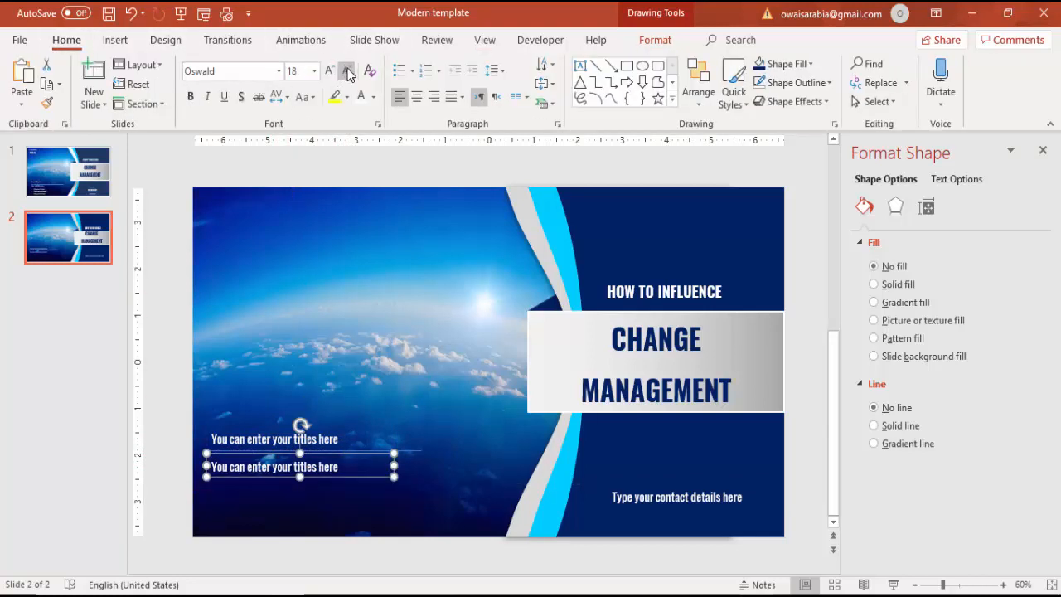
click(348, 71)
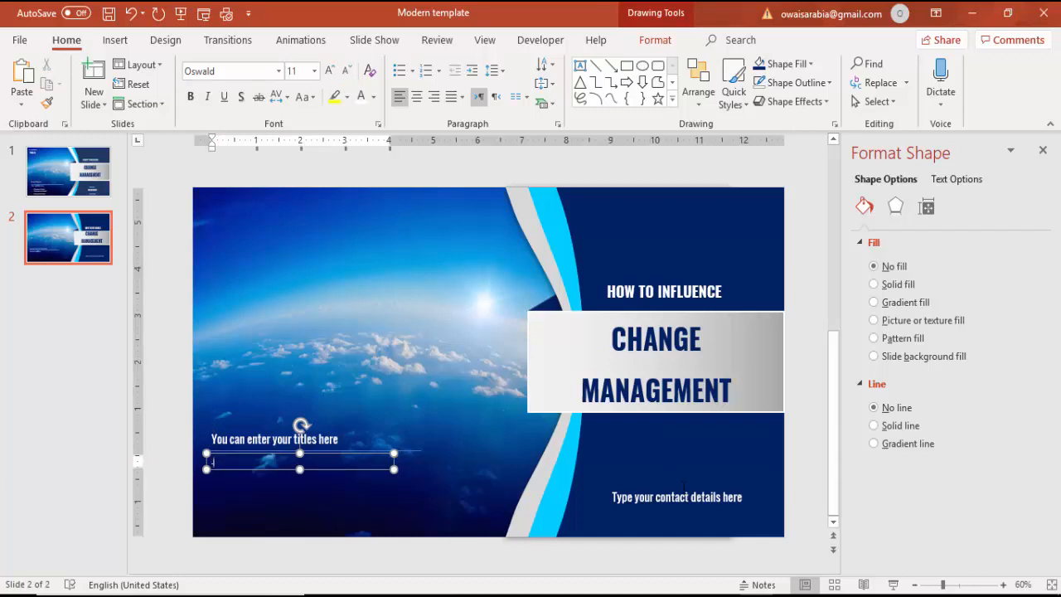
text(lorem1)
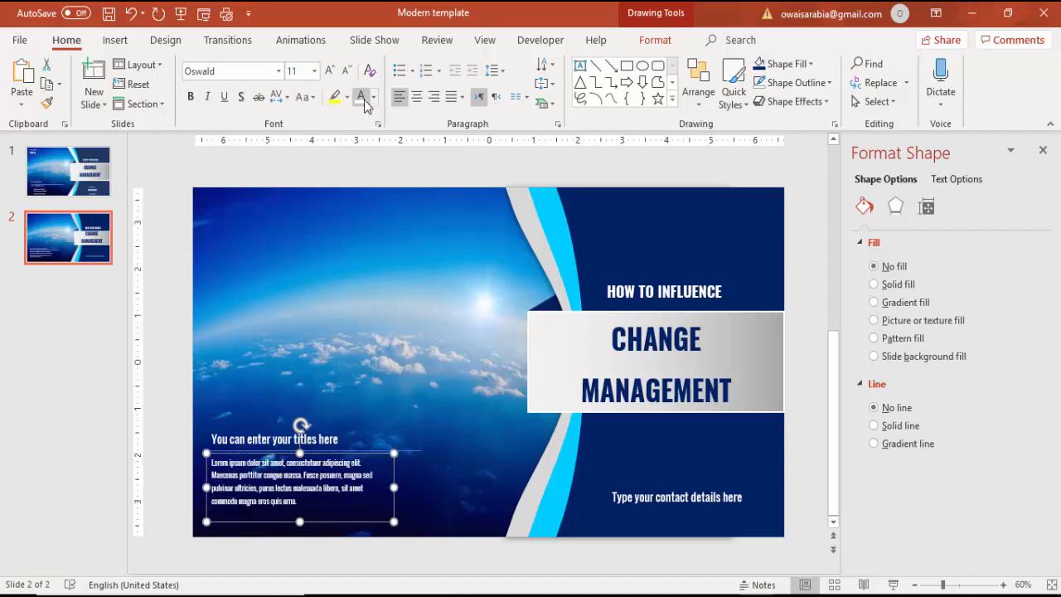
click(375, 96)
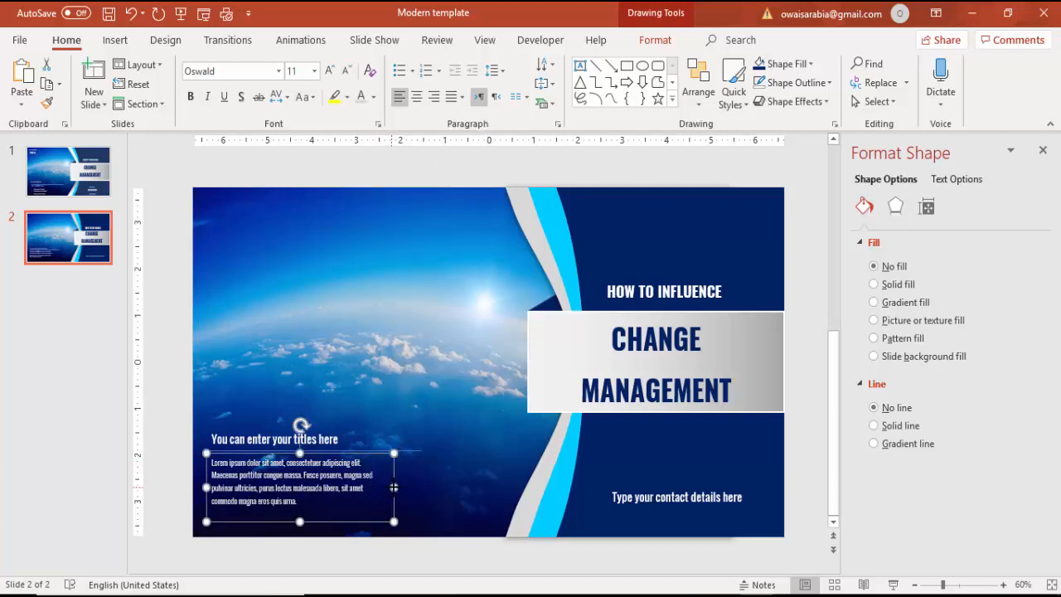
drag(394, 487, 421, 480)
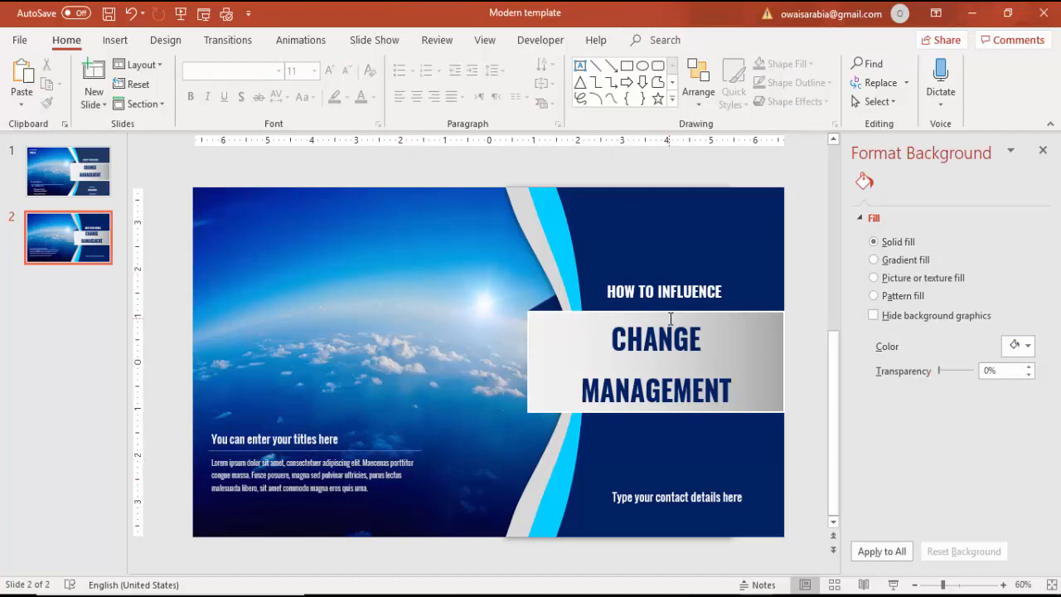
mouse_move(587, 274)
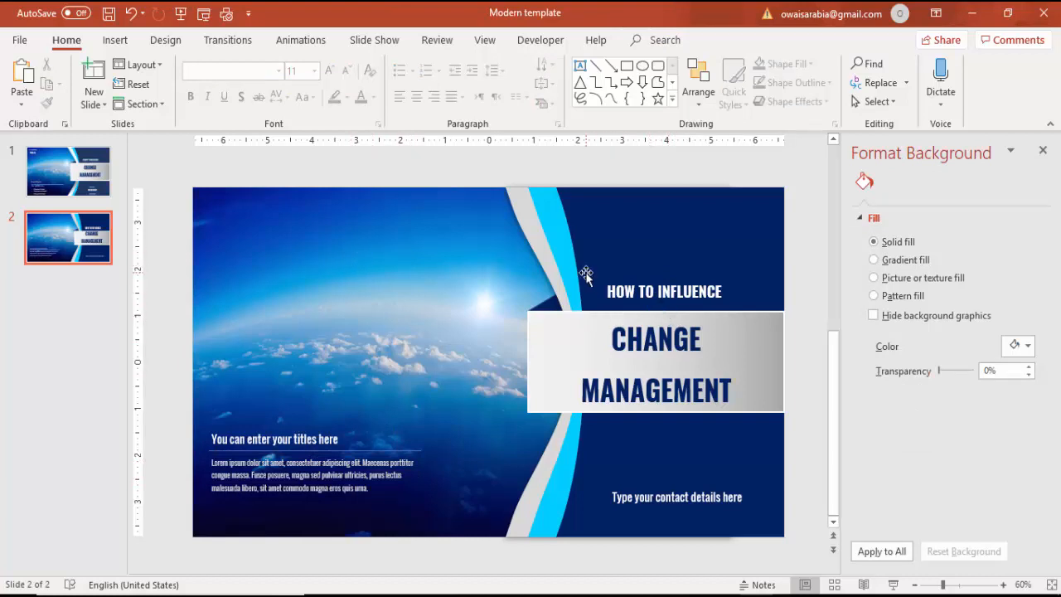